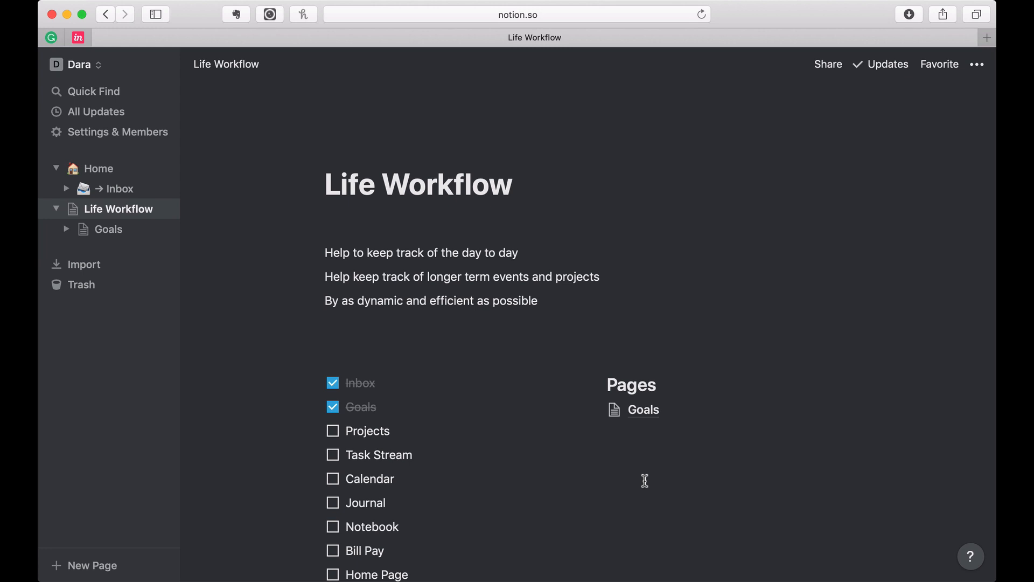
Step: Start a new empty block just below the Goals link in the Pages column
left_click(645, 434)
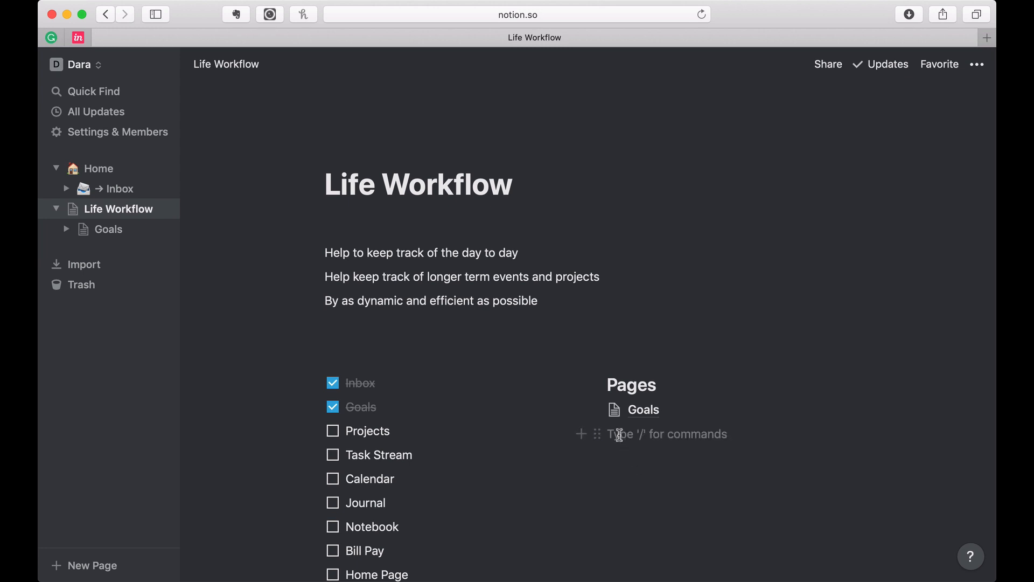
Step: Insert a sub-page via /page, title it Projects and open it
type("/")
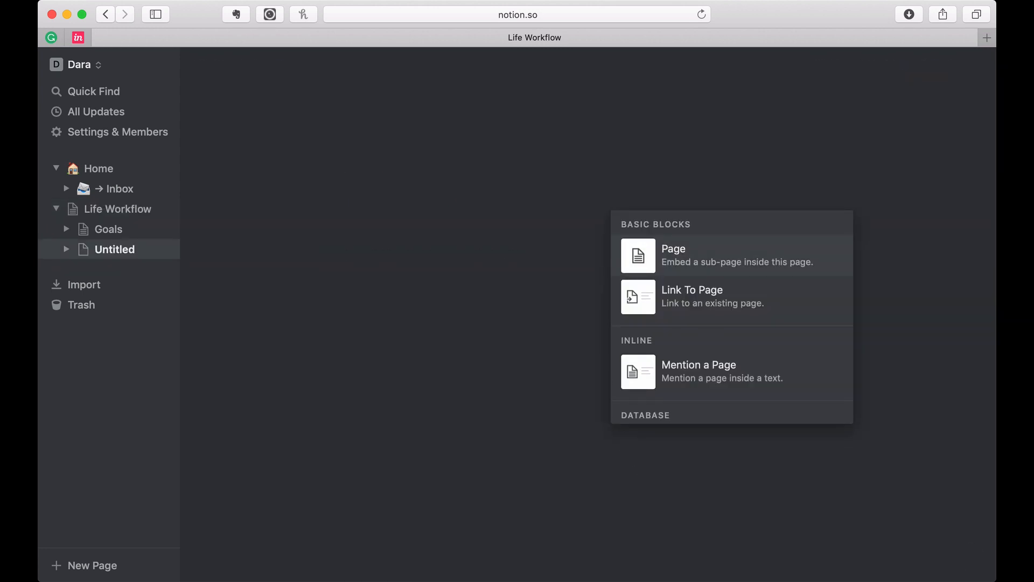
type("Prok")
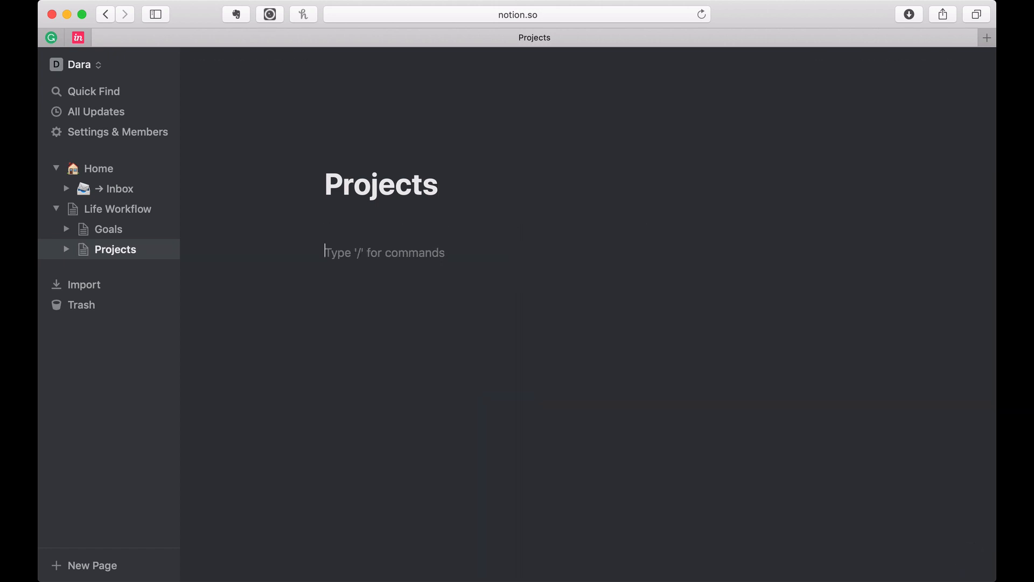
Step: Write 'Project Area Coming Soon...' and the first arrow line naming the complex project template
type("/")
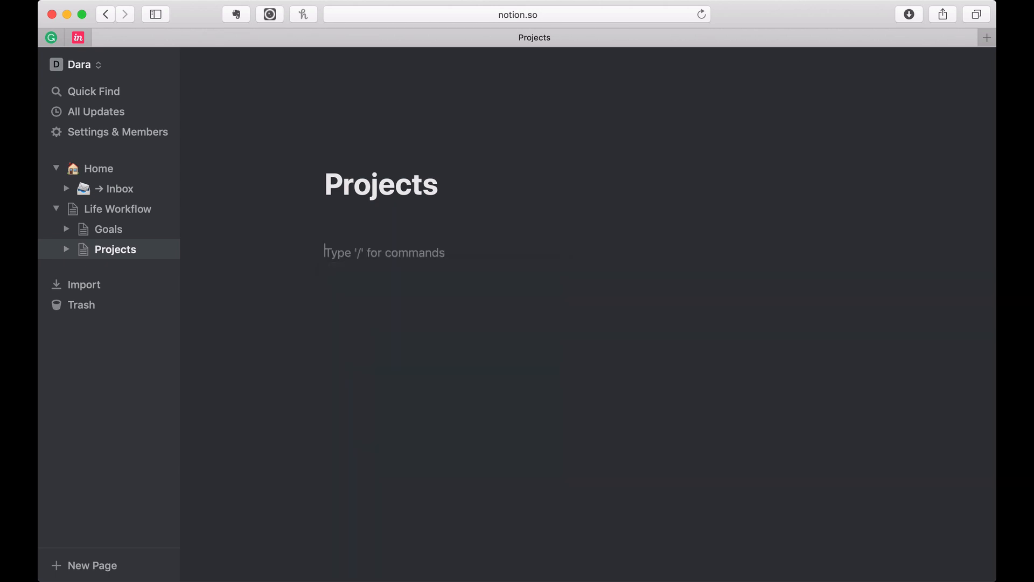
type("Project Area")
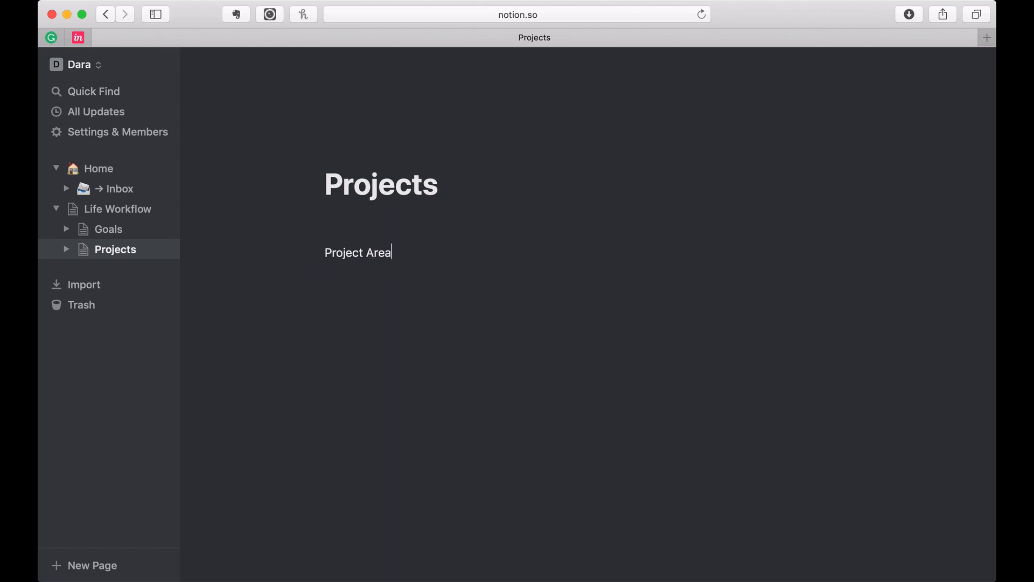
type("Coming Soon...")
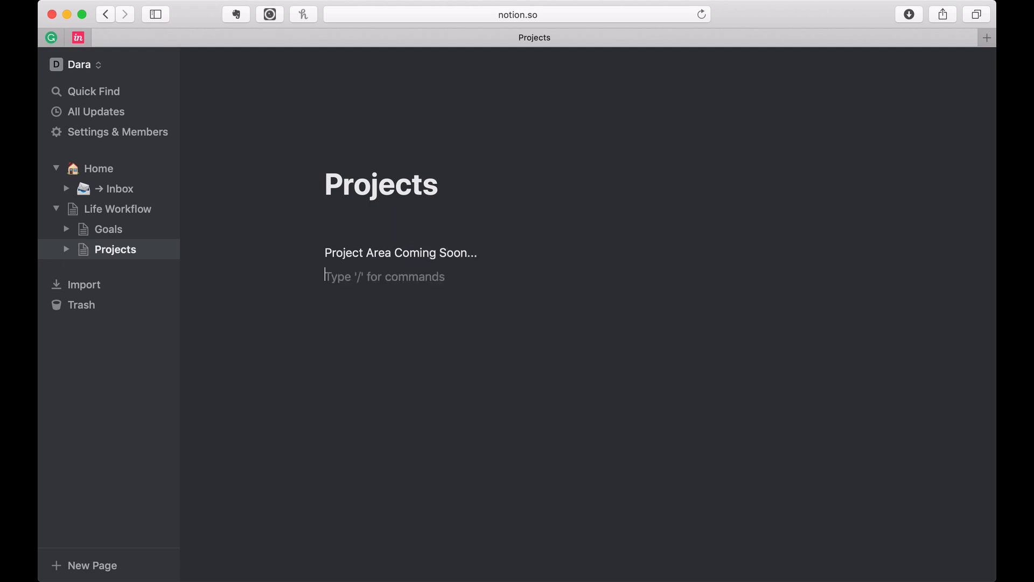
type("→ T")
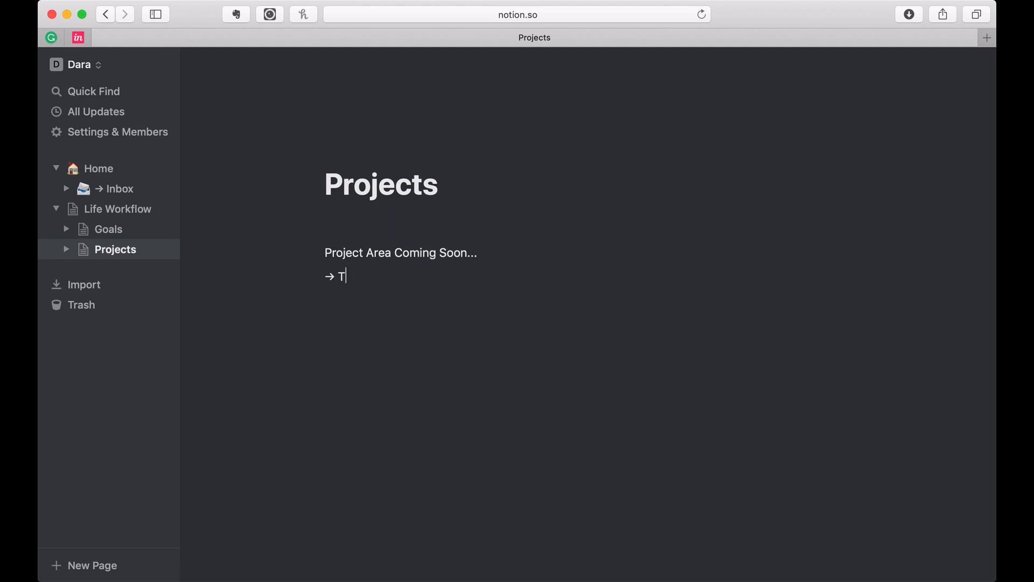
type("emplate for Complex")
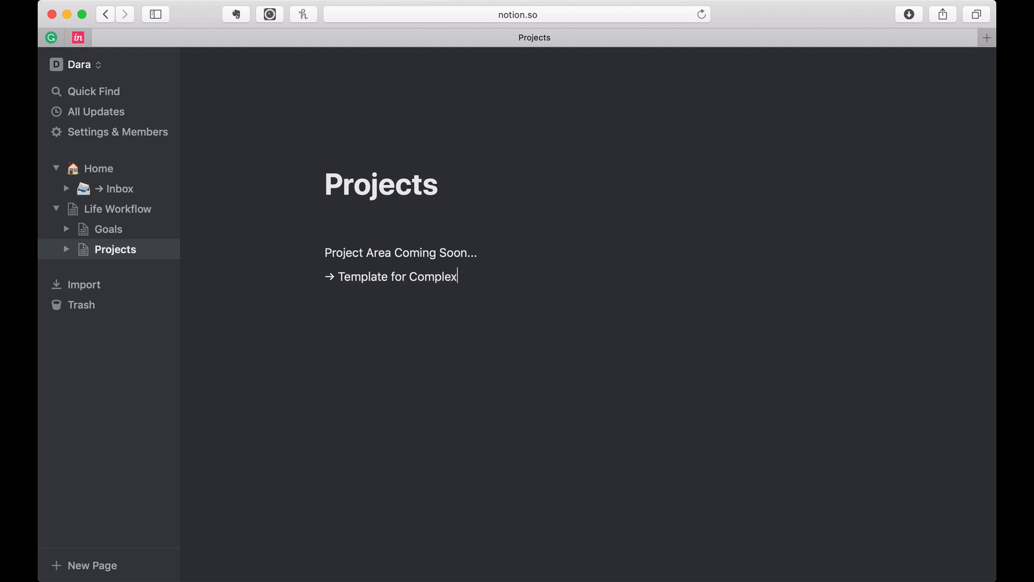
type("Des/Dev Projects")
type("→")
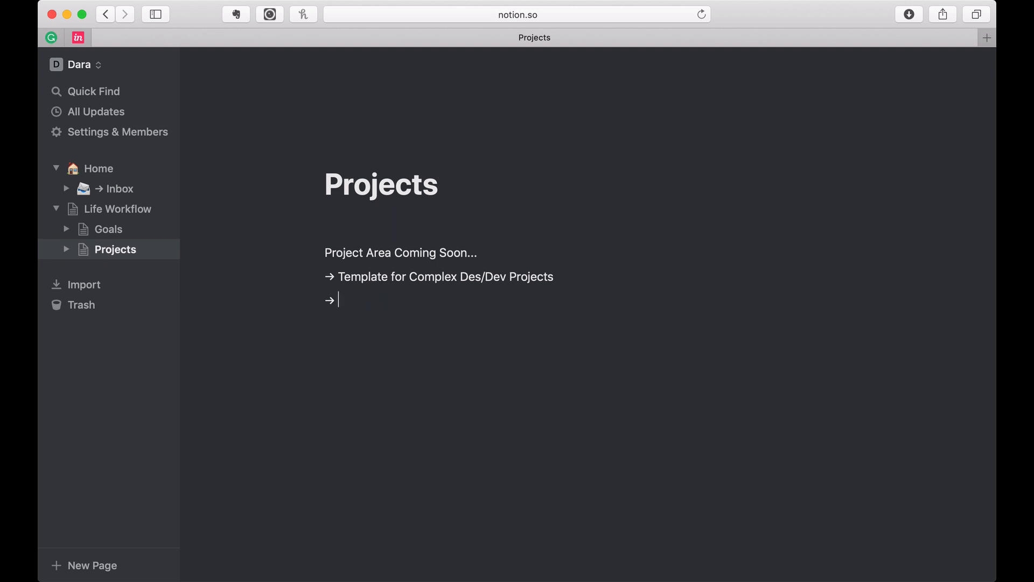
Step: Add arrow lines for the client project template and the small persona projects template
type("Template")
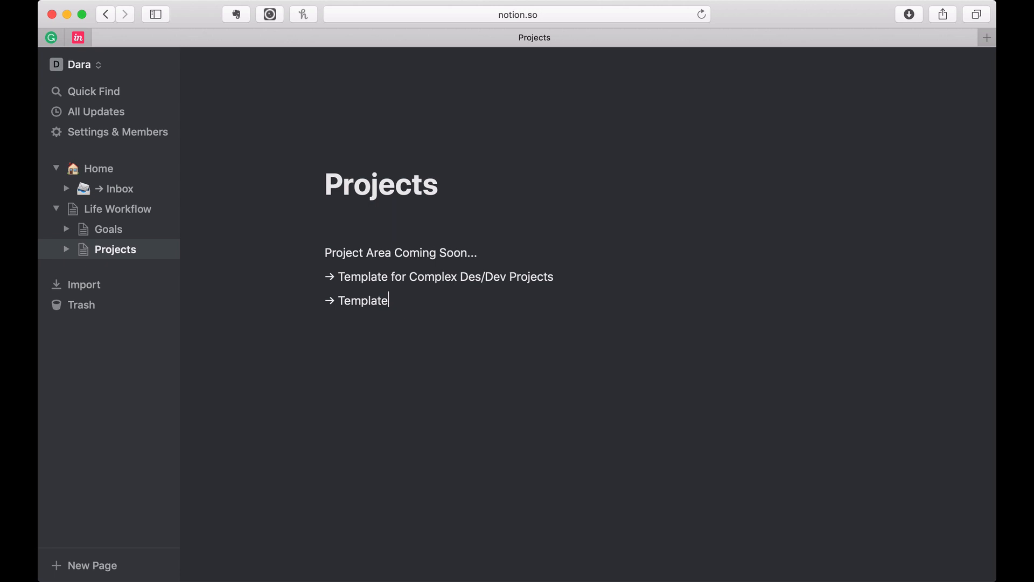
type("for")
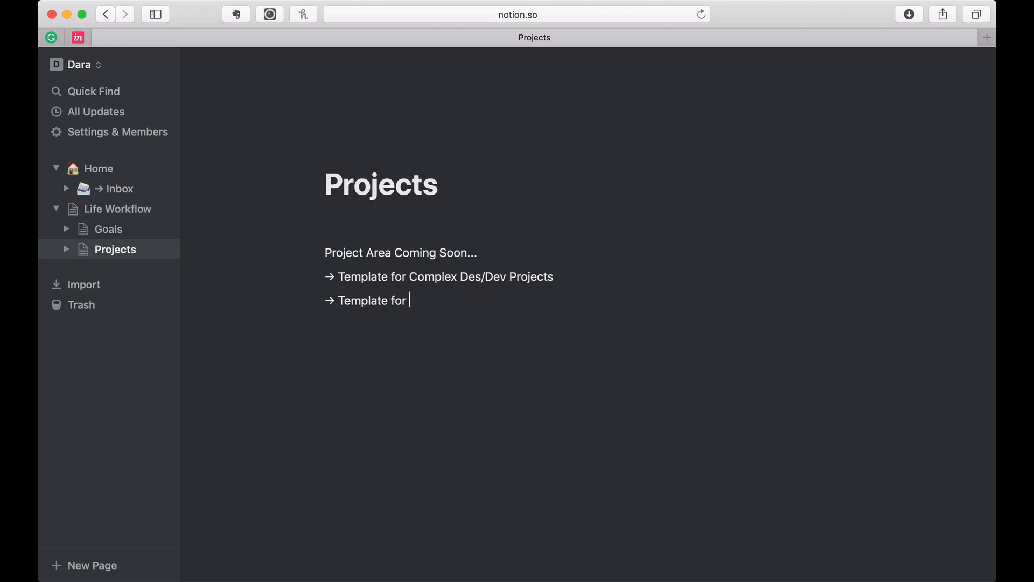
type("Clients Projects")
type("→ Sm")
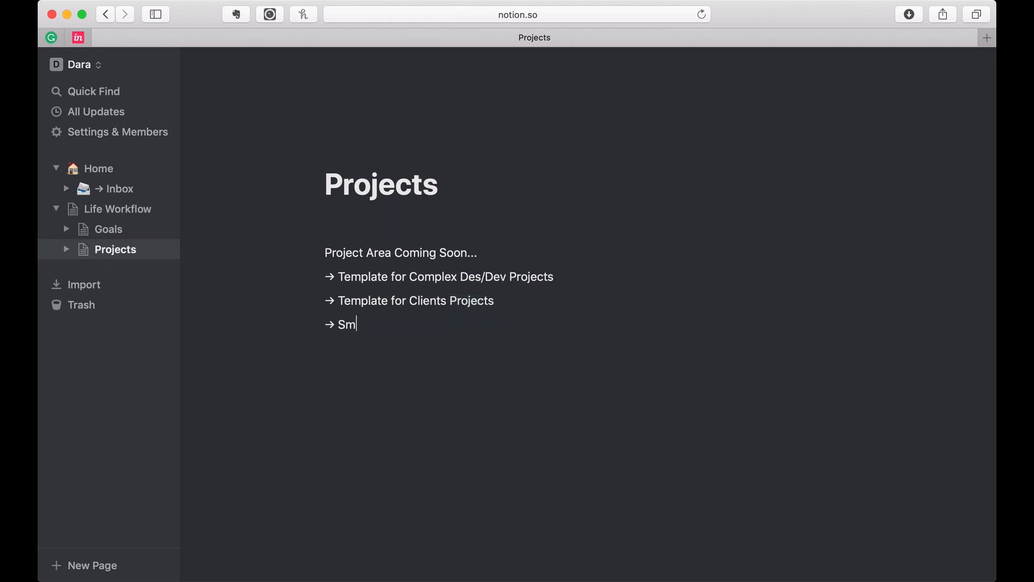
type("all")
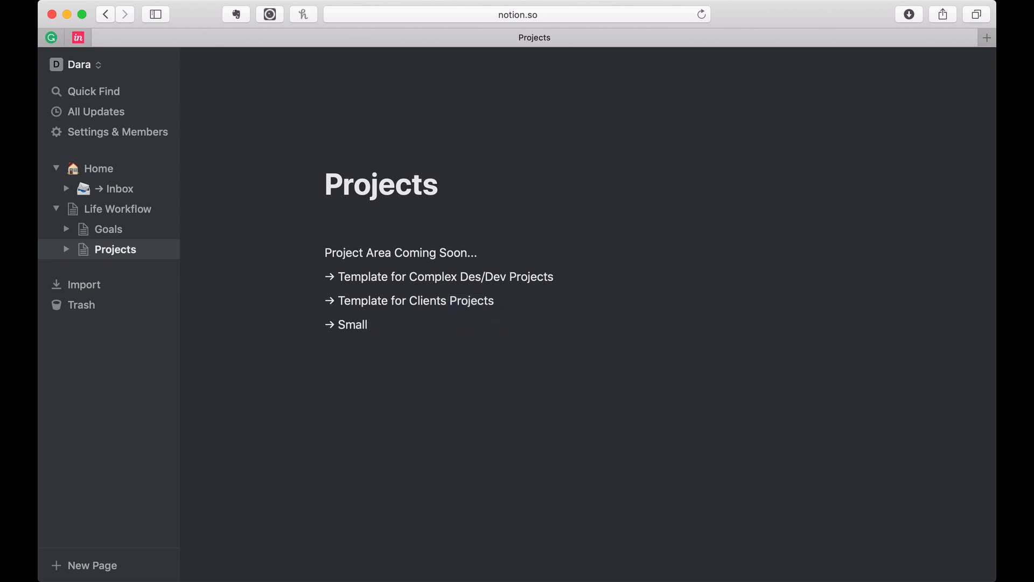
type("persona pr")
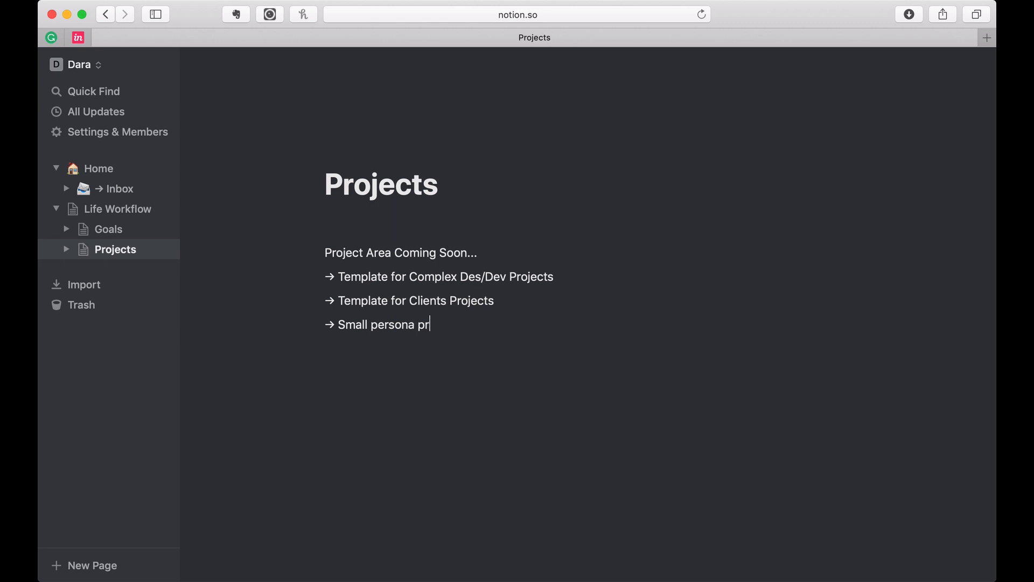
type("ojec")
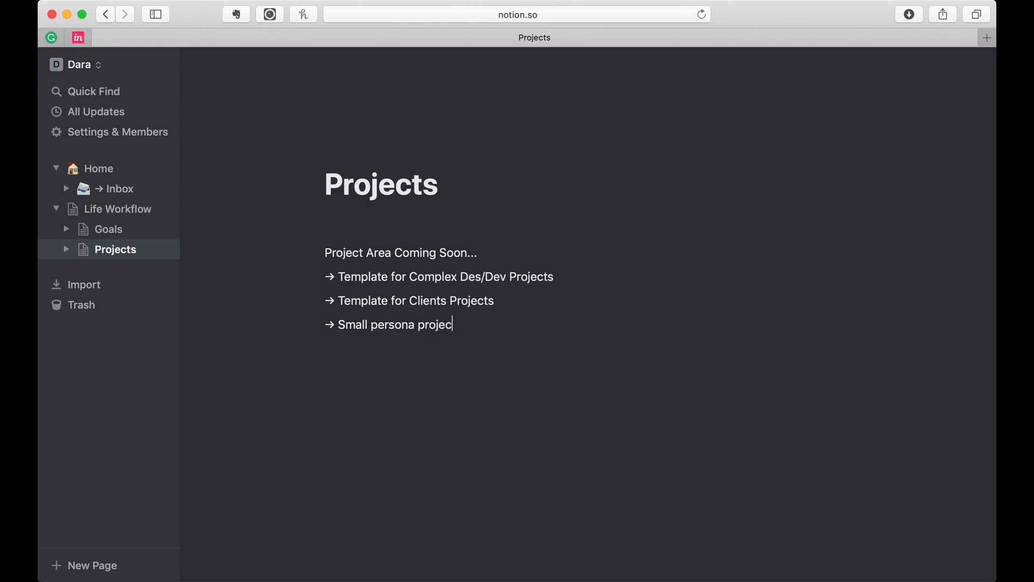
type("ts")
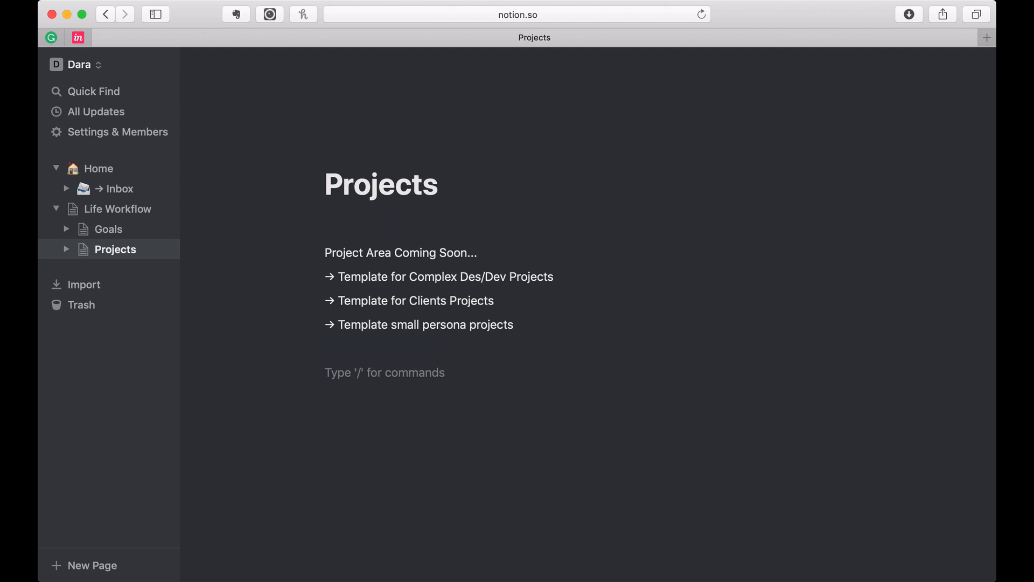
Step: Insert a Table database via /table and open its first empty row as a page
type("/")
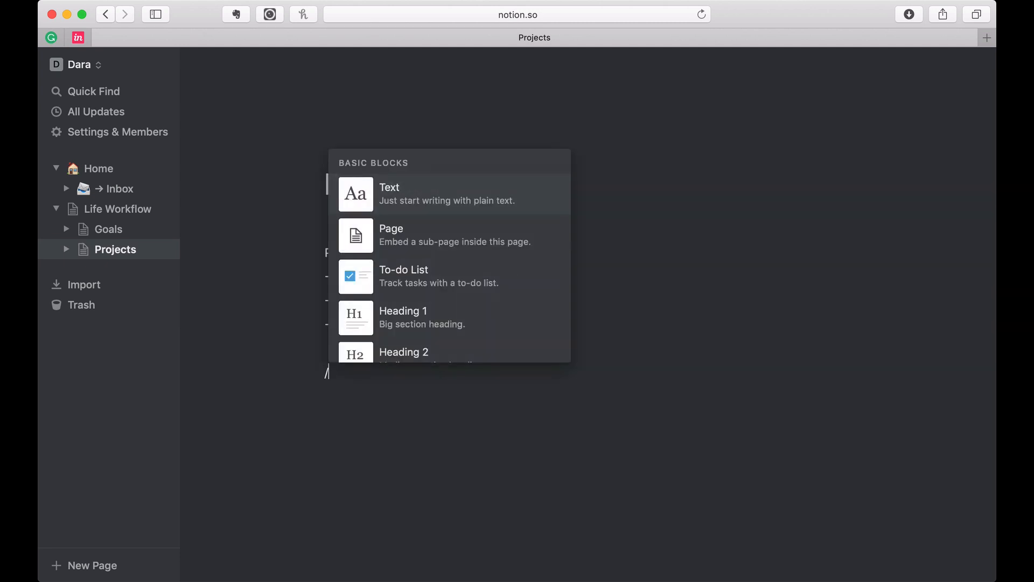
type("tab")
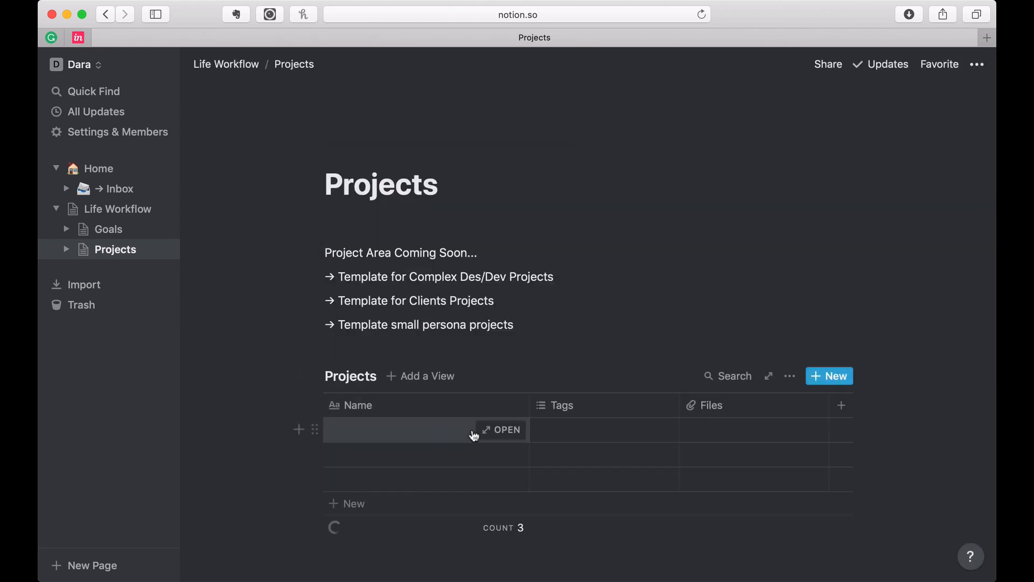
mouse_move(406, 410)
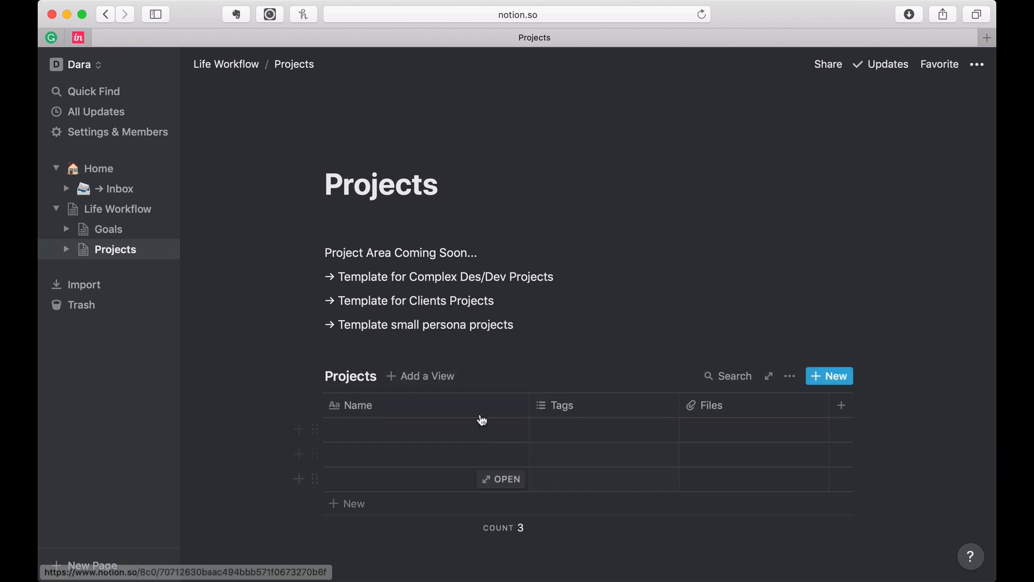
left_click(501, 479)
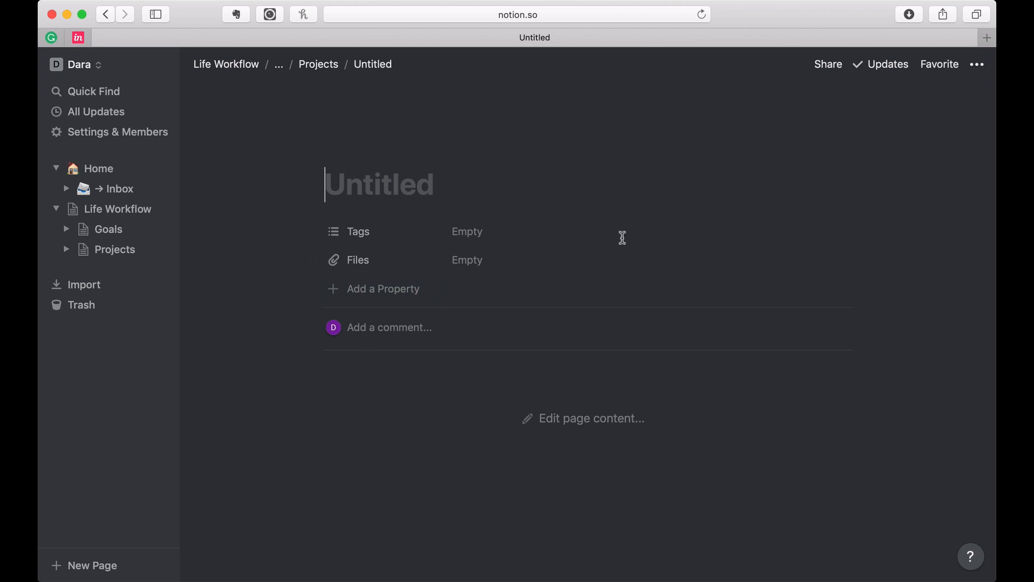
mouse_move(408, 208)
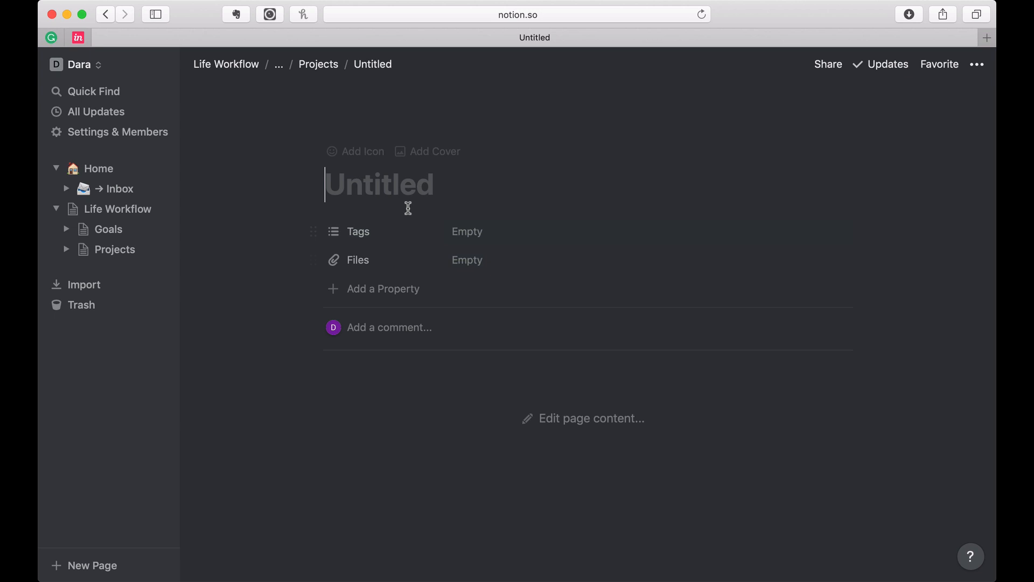
Step: Title the entry ACME, turn Tags into a Type property set to Work, and add Billing Code
type("Cle")
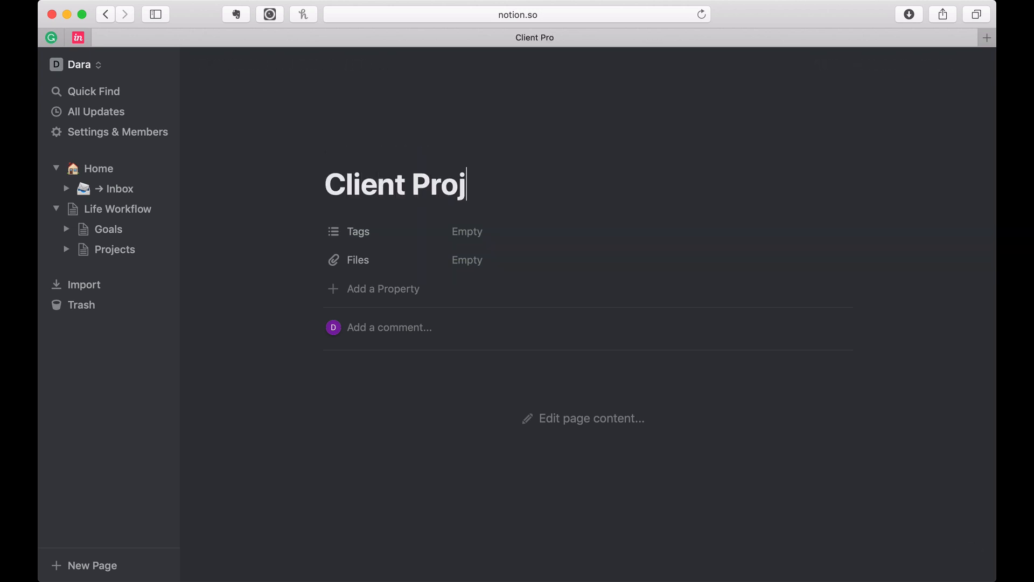
type("ect 1")
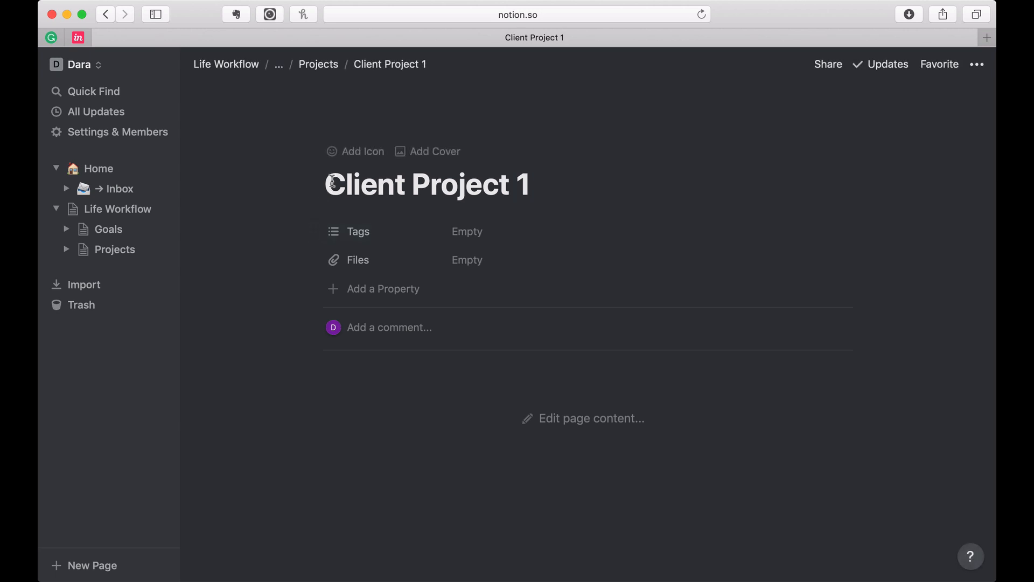
type("Acm")
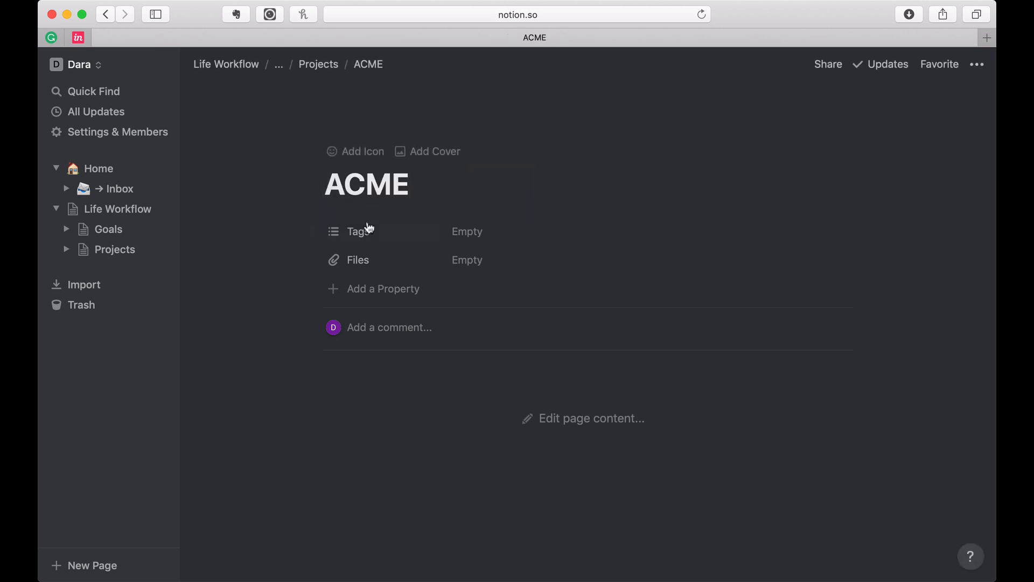
left_click(357, 231)
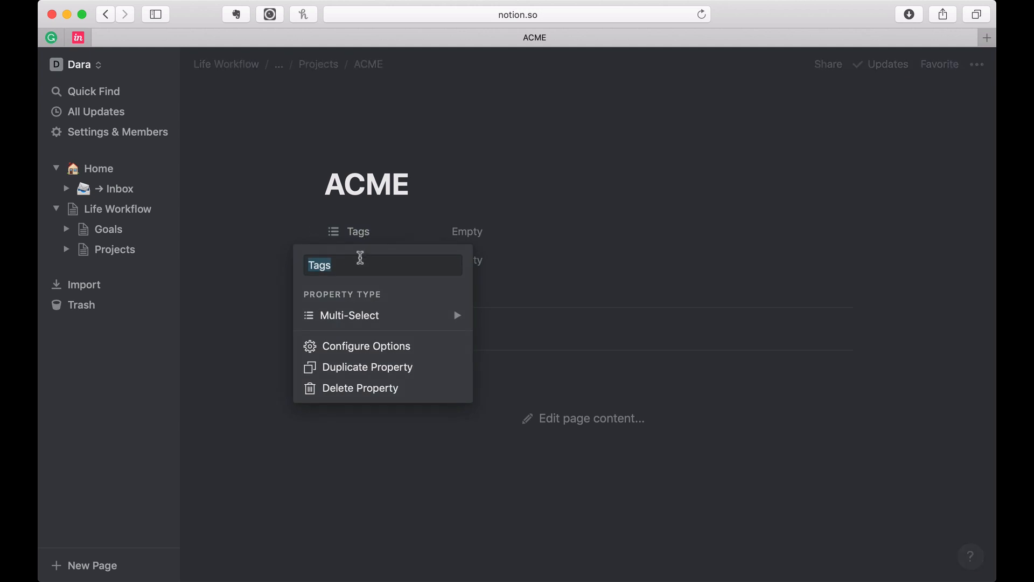
left_click(349, 315)
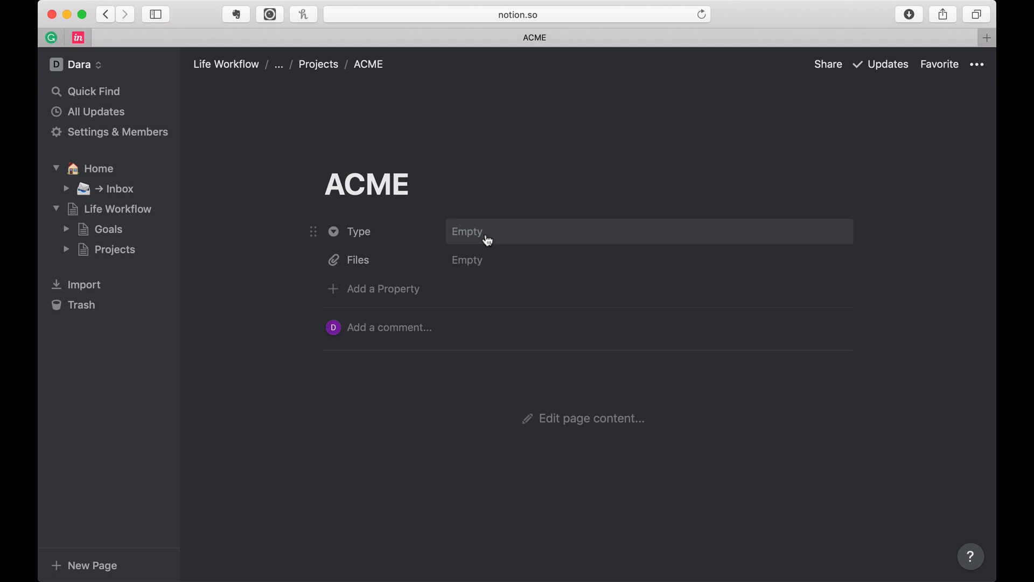
left_click(467, 231)
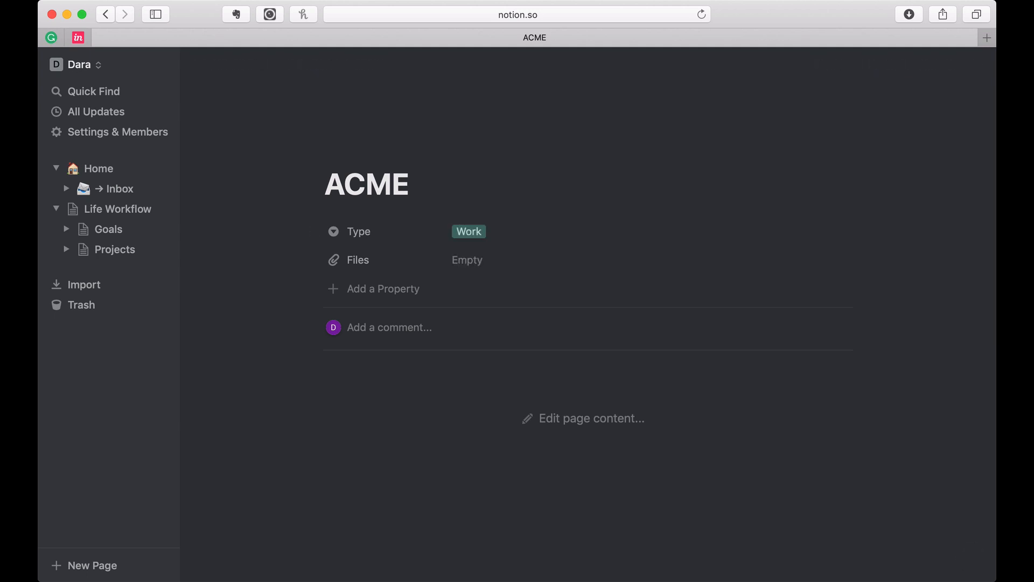
type("Billing Cod")
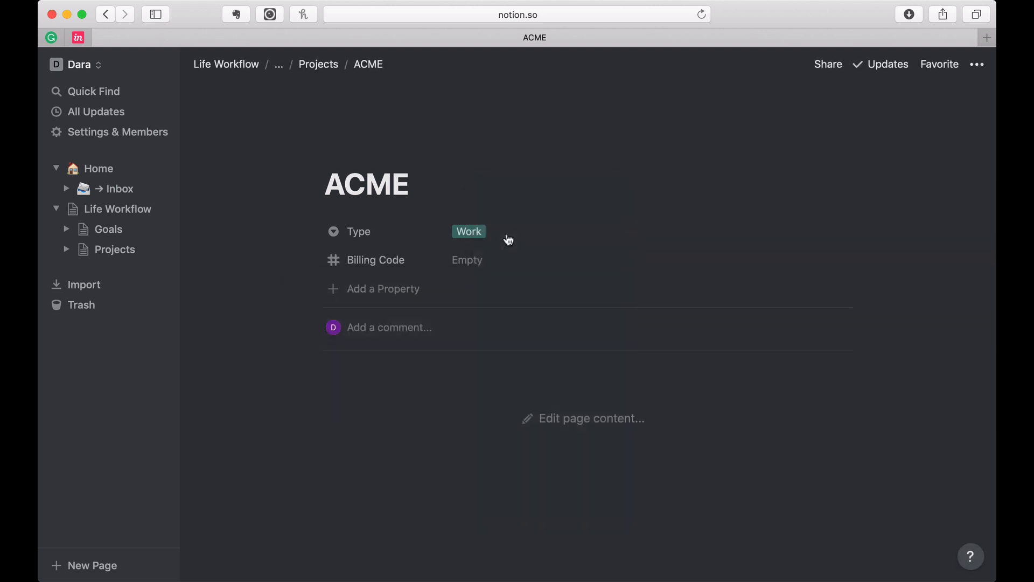
Step: Add a new Status property and choose its value type
left_click(383, 289)
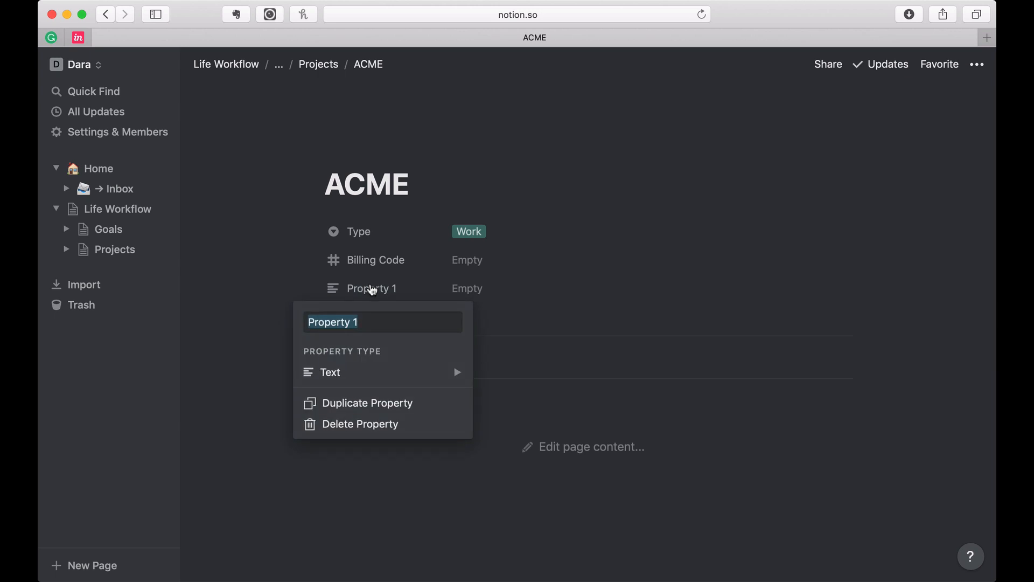
type("Status")
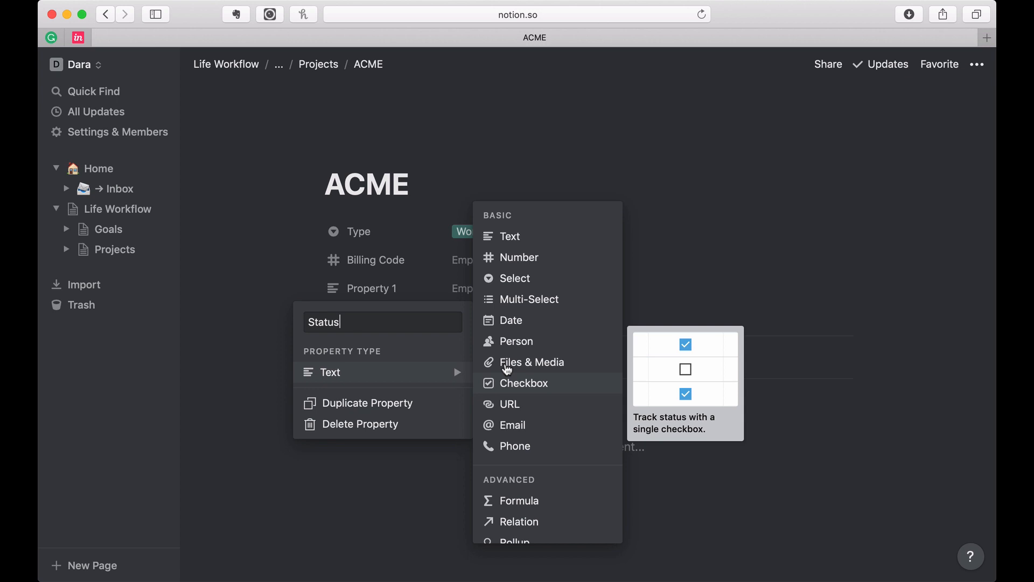
left_click(517, 278)
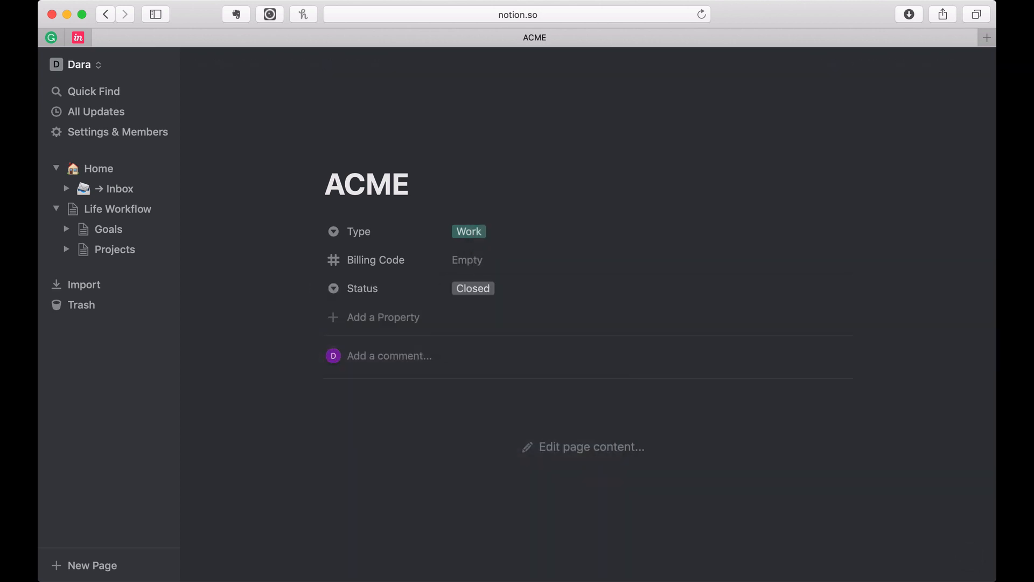
left_click(472, 289)
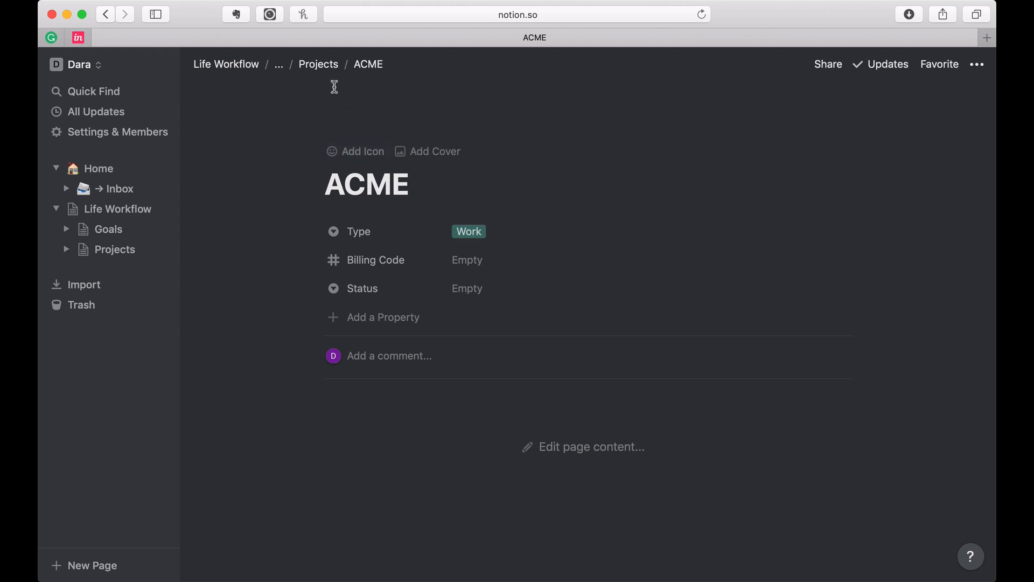
Step: Return to the Projects table and name the next row Herbal Studies, fixing a typo
left_click(318, 63)
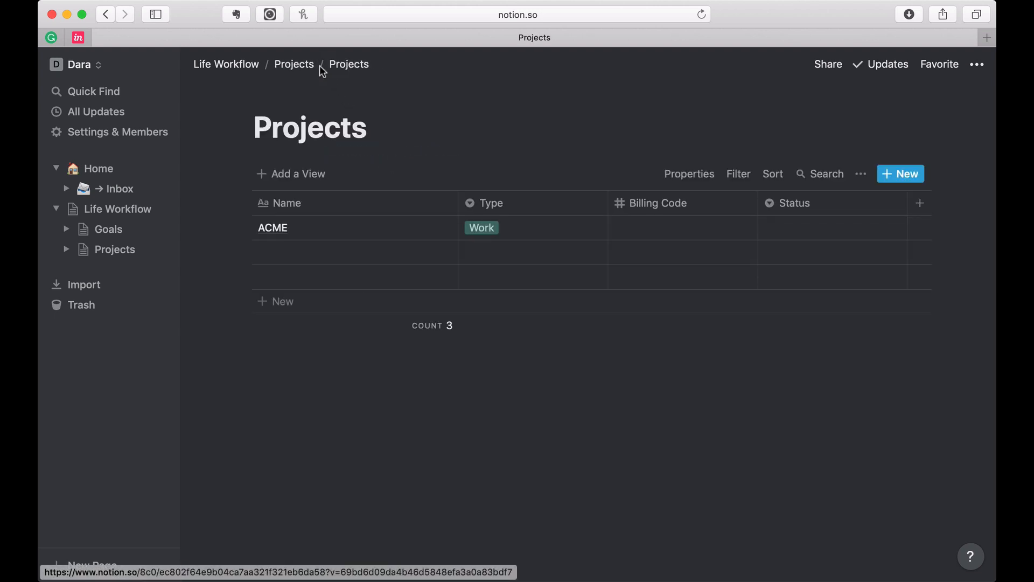
type("Herbal P")
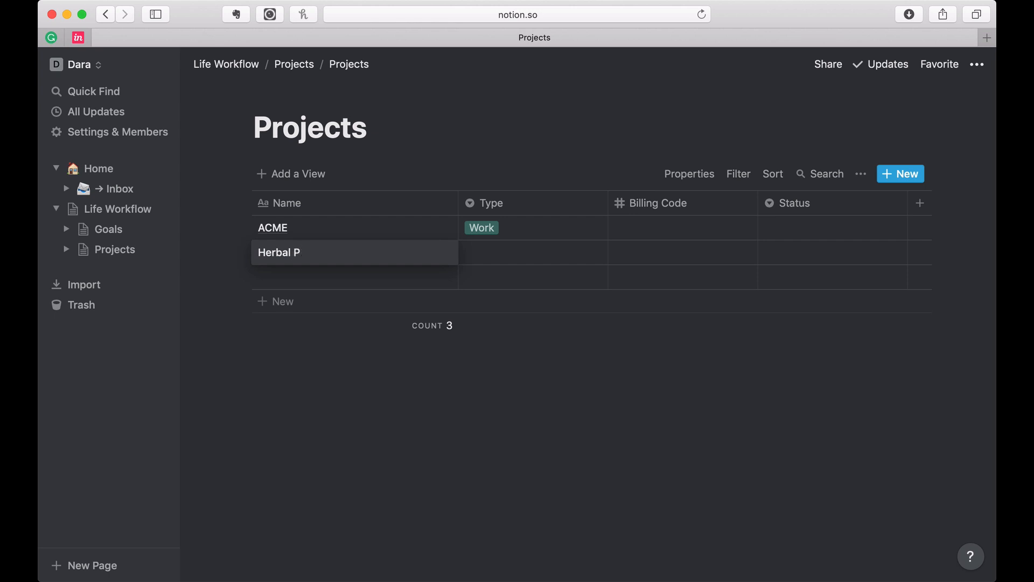
type("roject")
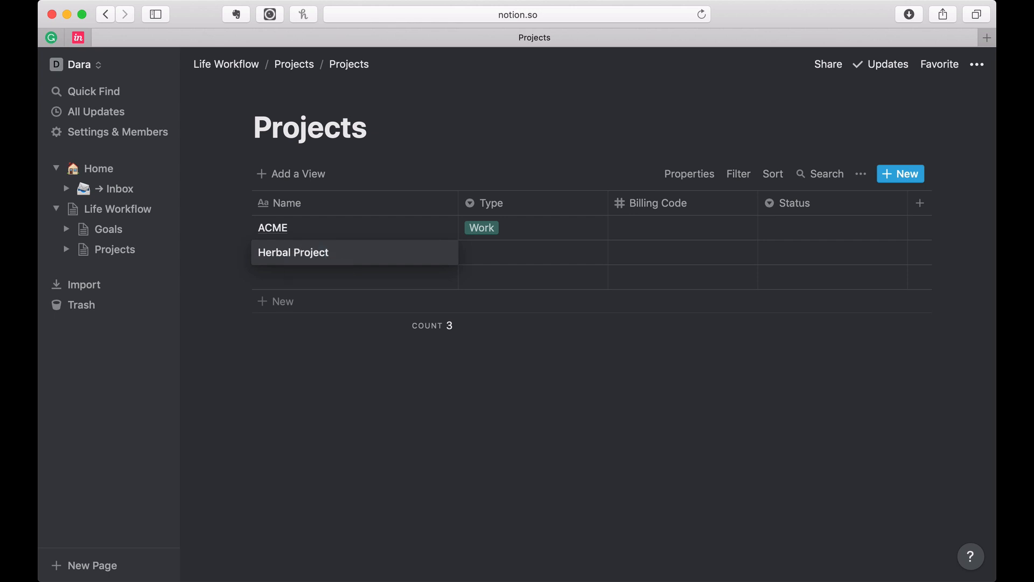
key("backspace")
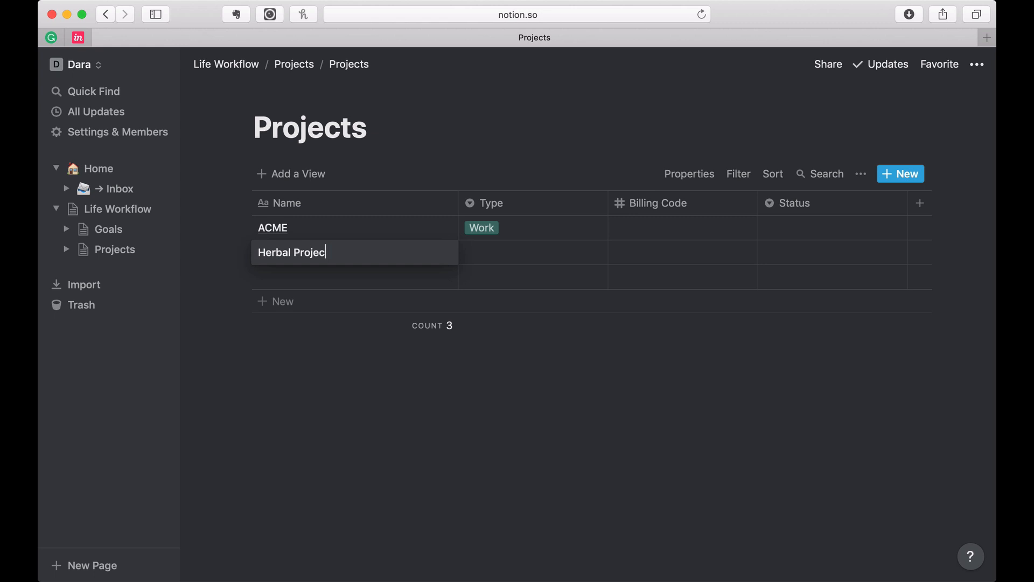
type("Studies")
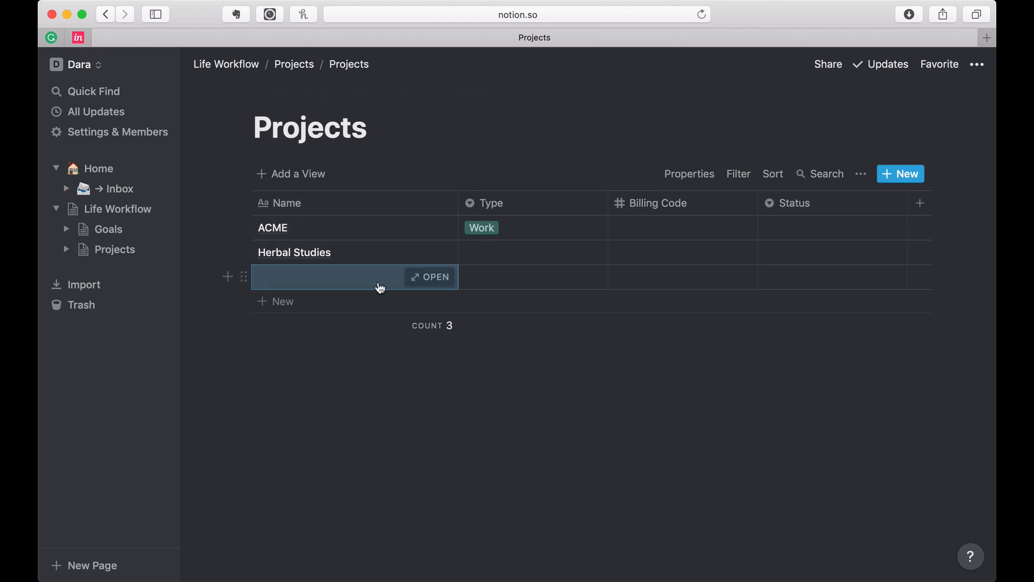
Step: Name the following rows Cyberdine Systems and Wonkka
type("Cyb")
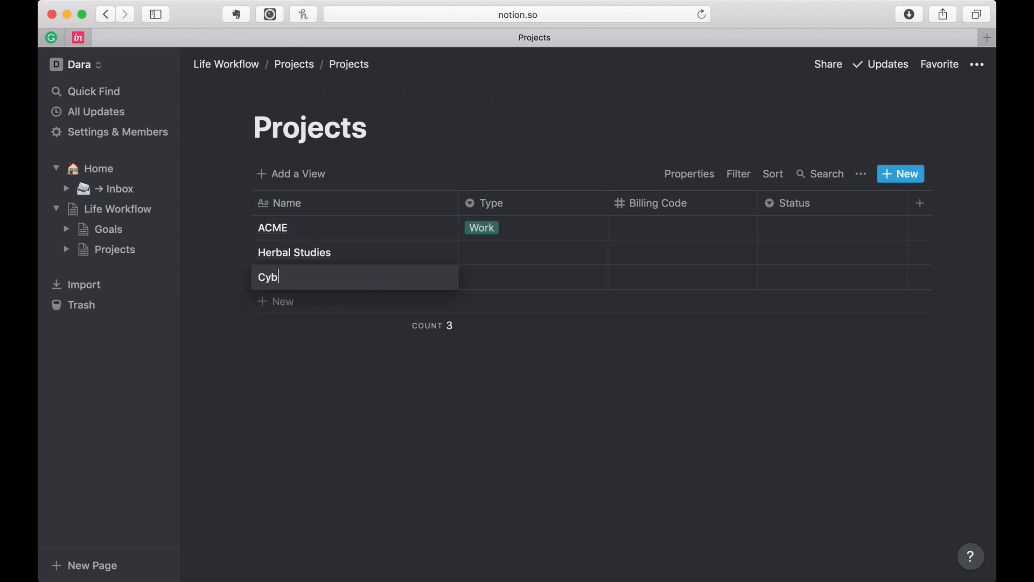
type("erdine")
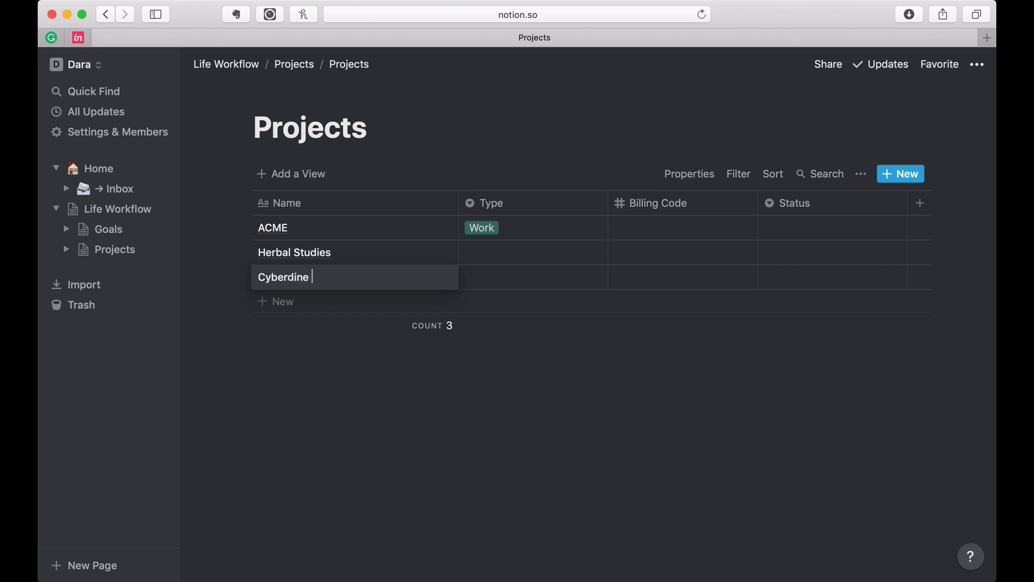
type("Systems")
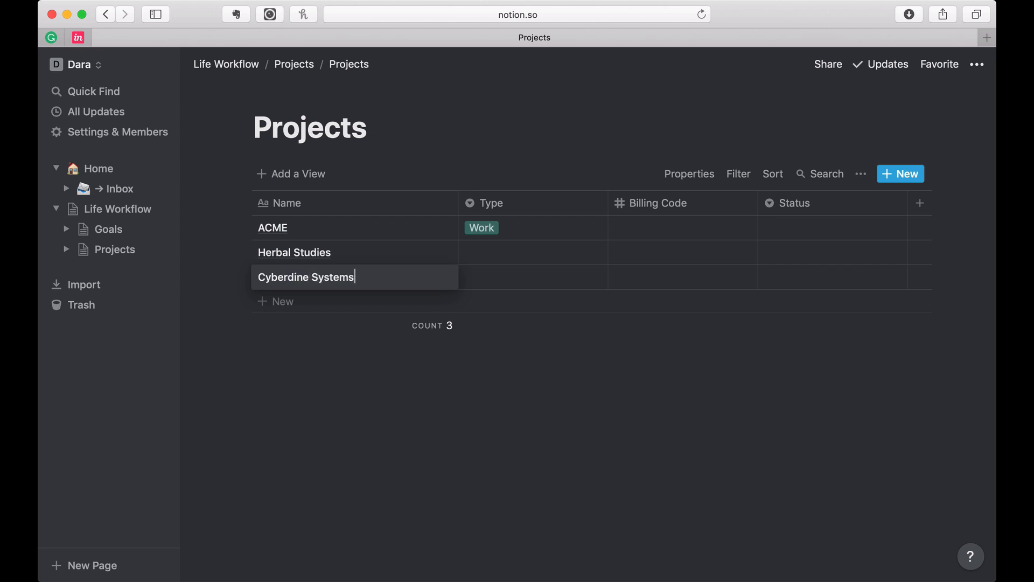
type("Won")
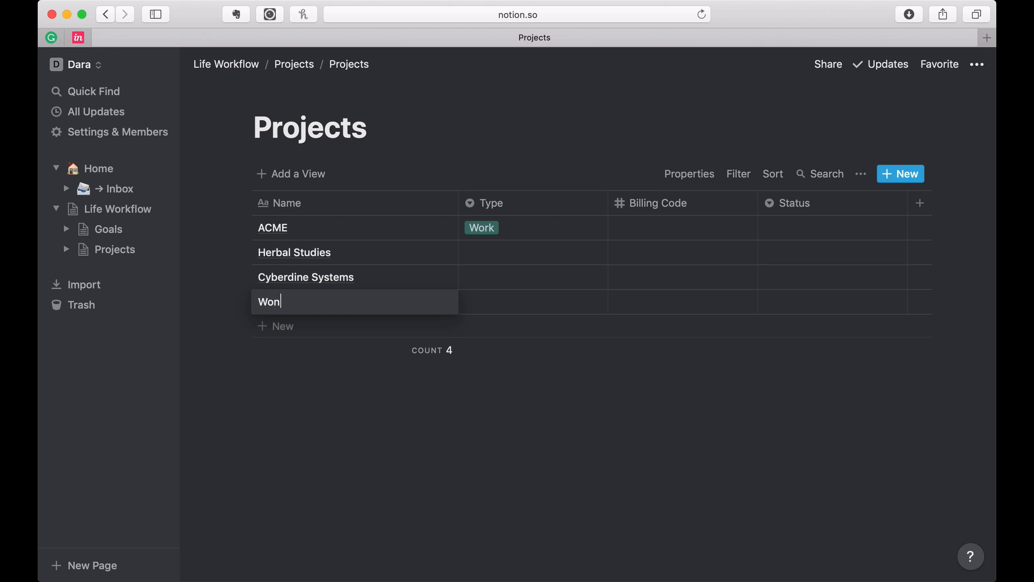
type("kka")
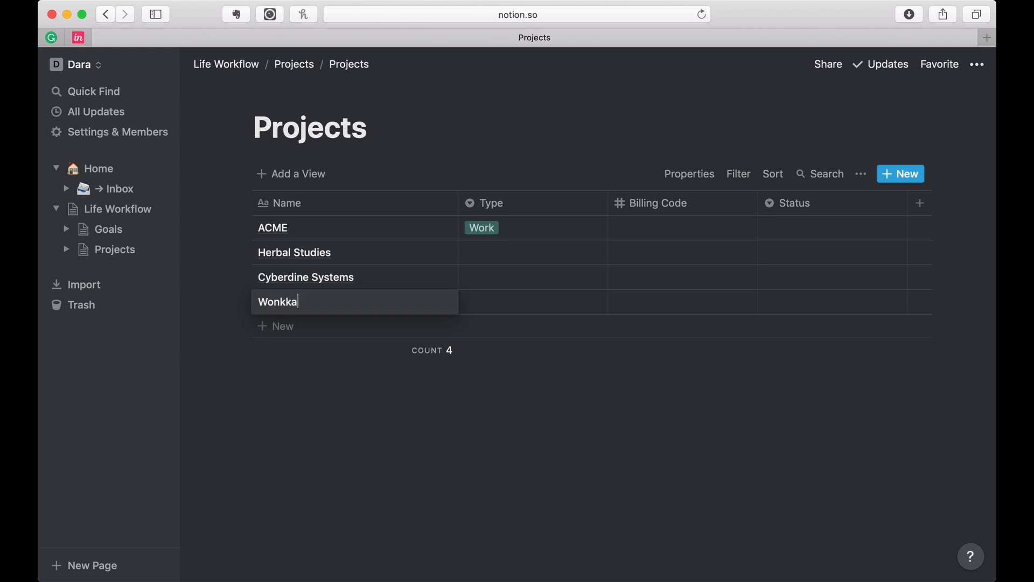
Step: Create a new Side Gig type option in Wonkka's Type cell and apply it
left_click(533, 302)
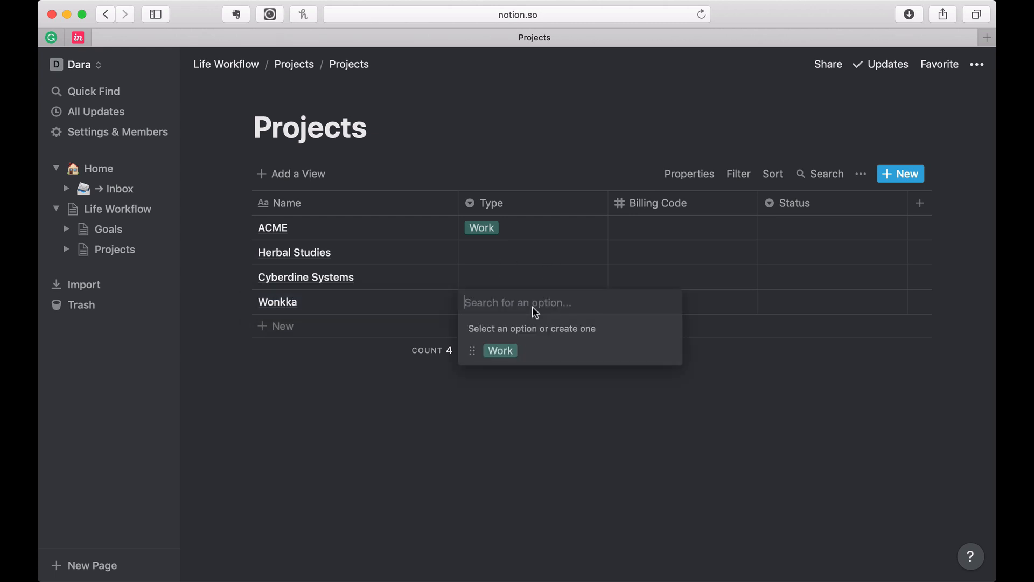
type("Side Gig")
left_click(533, 277)
type("Personal")
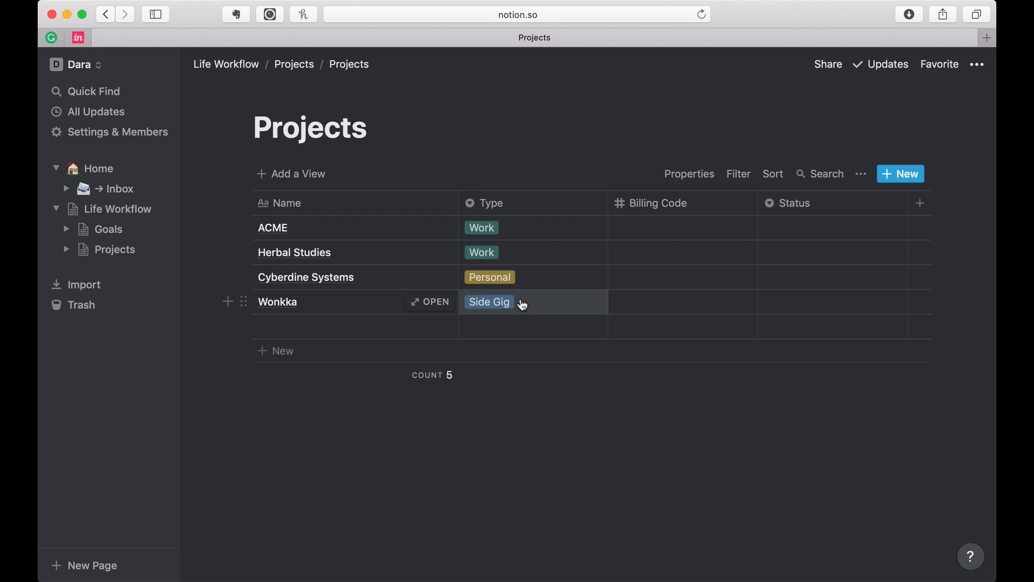
mouse_move(496, 310)
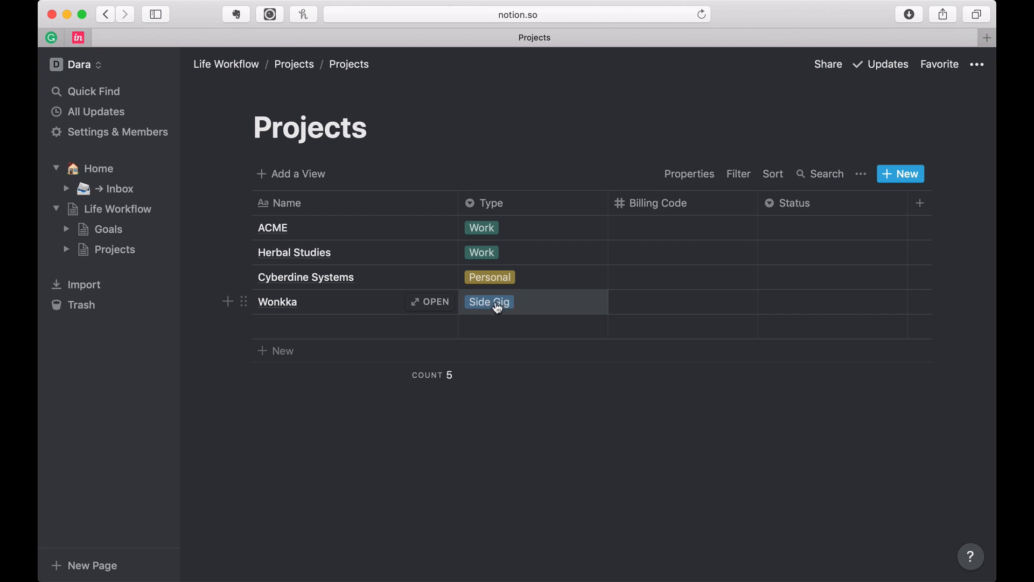
left_click(489, 301)
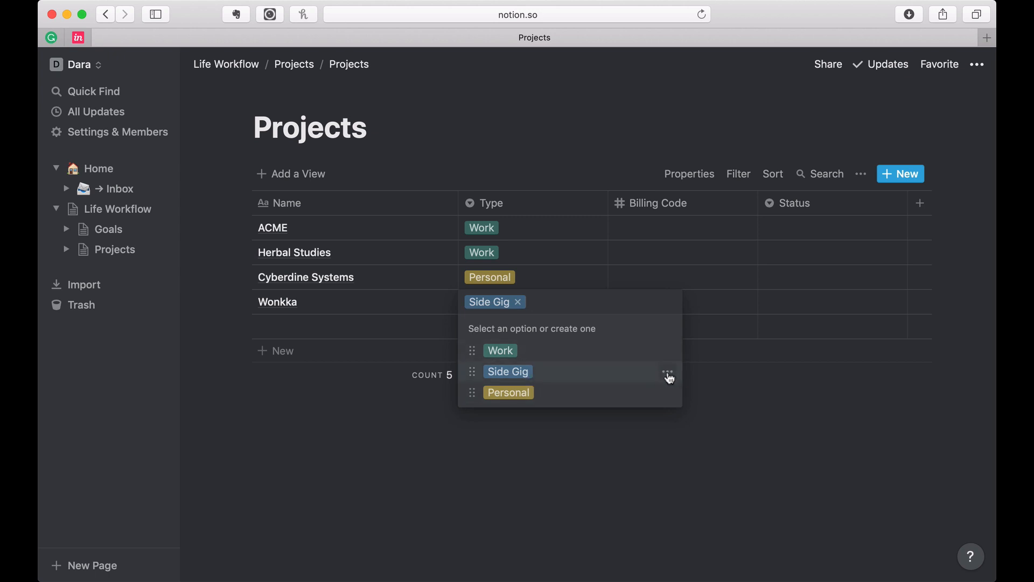
left_click(668, 372)
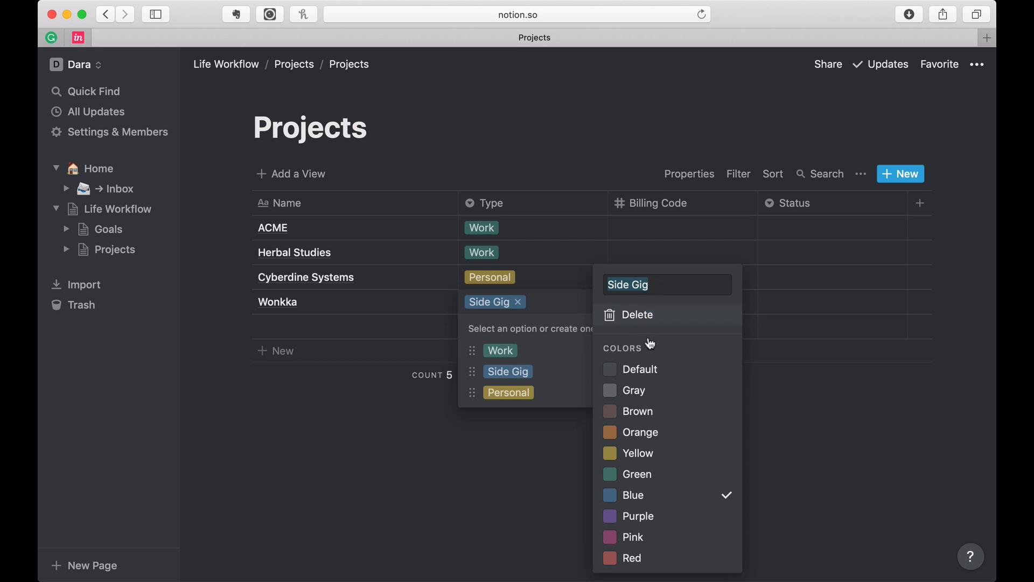
left_click(422, 456)
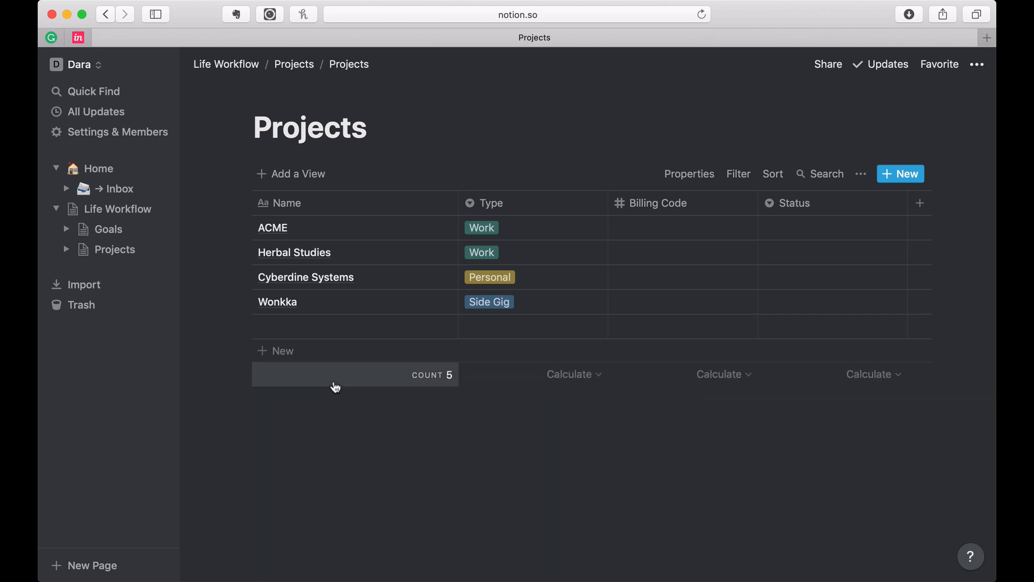
Step: Switch Herbal Studies' type and name the fifth row The Book
left_click(489, 277)
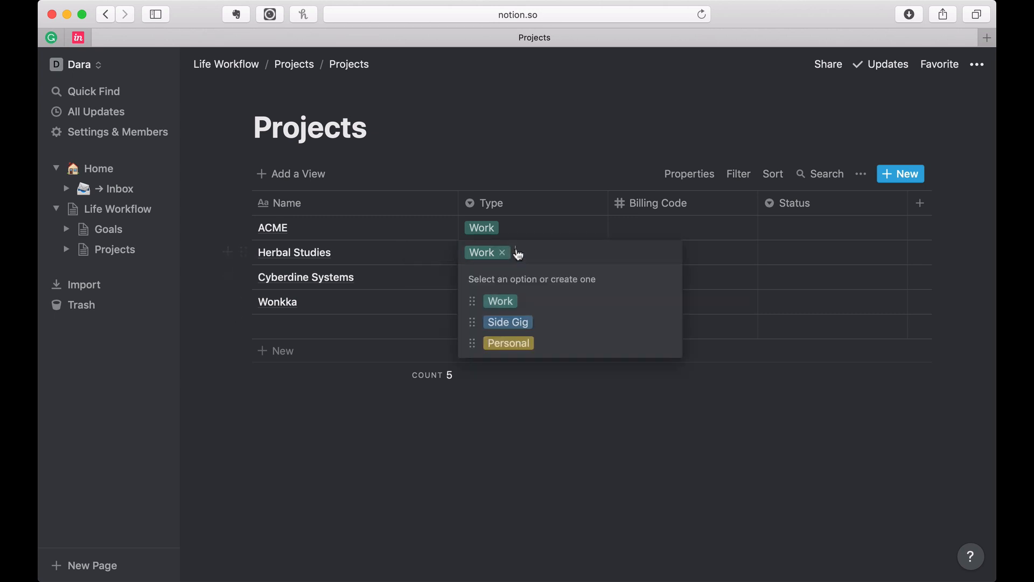
left_click(508, 342)
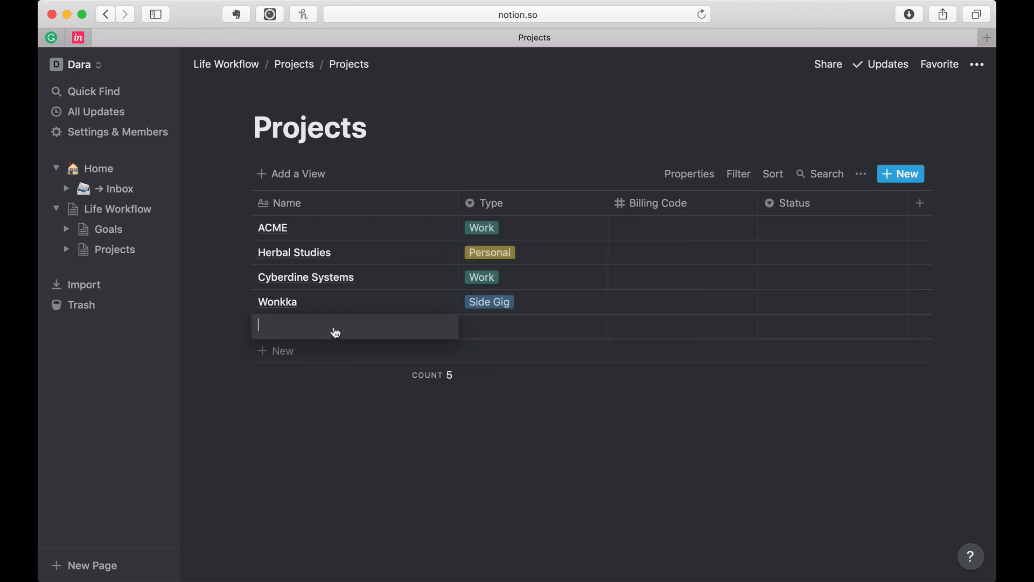
type("B")
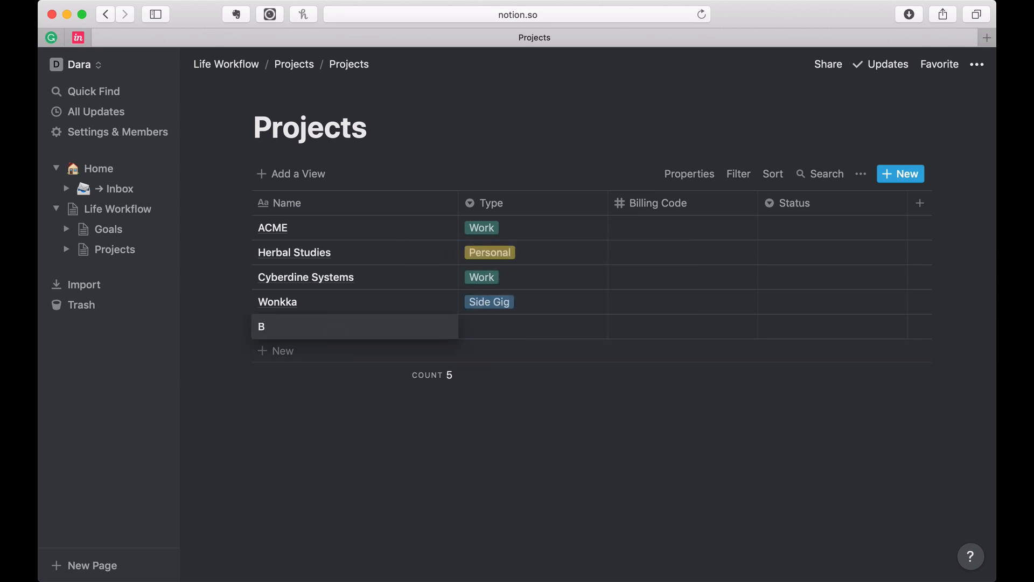
key("backspace")
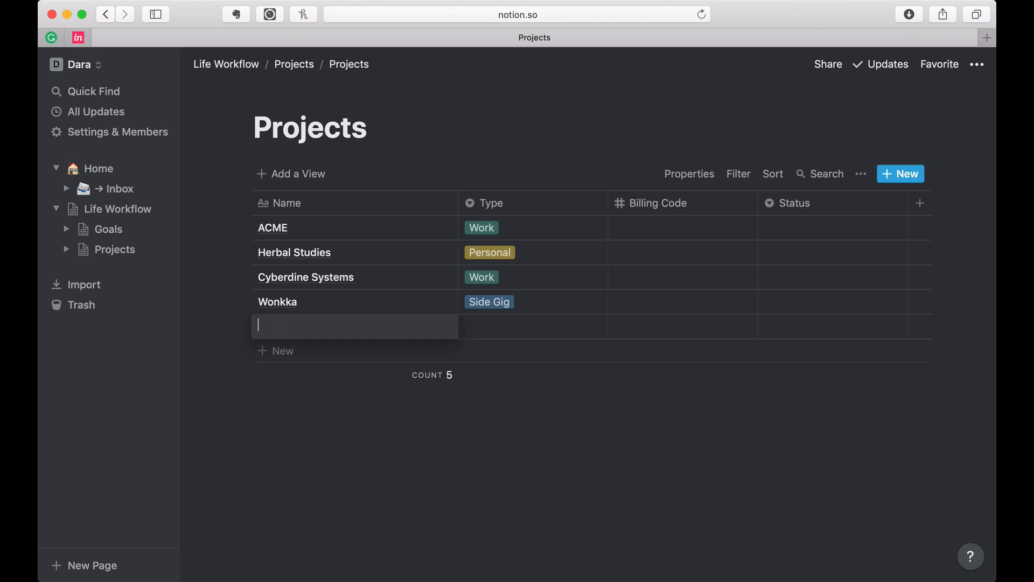
type("The Book")
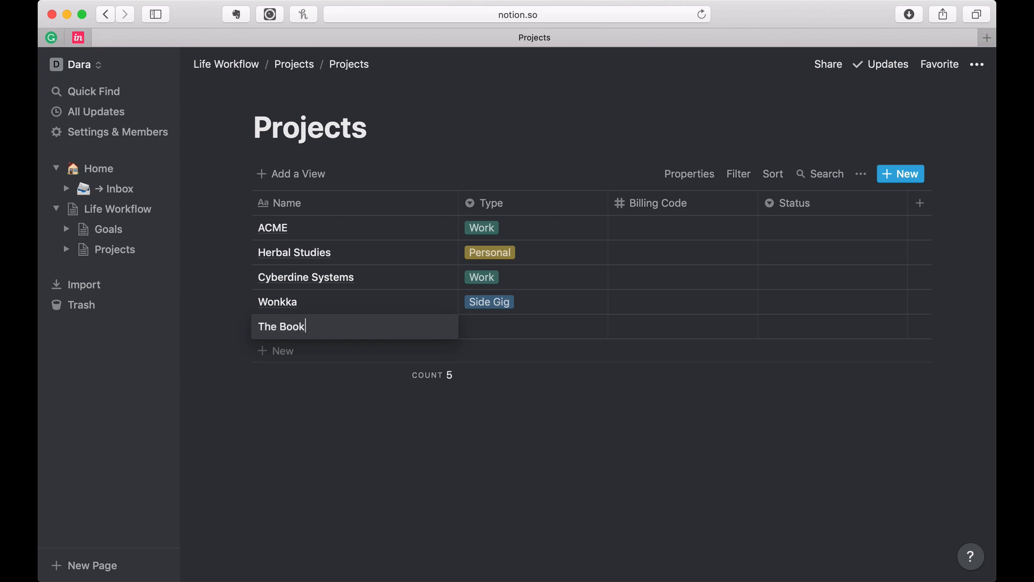
Step: Tag The Book as Personal
left_click(528, 325)
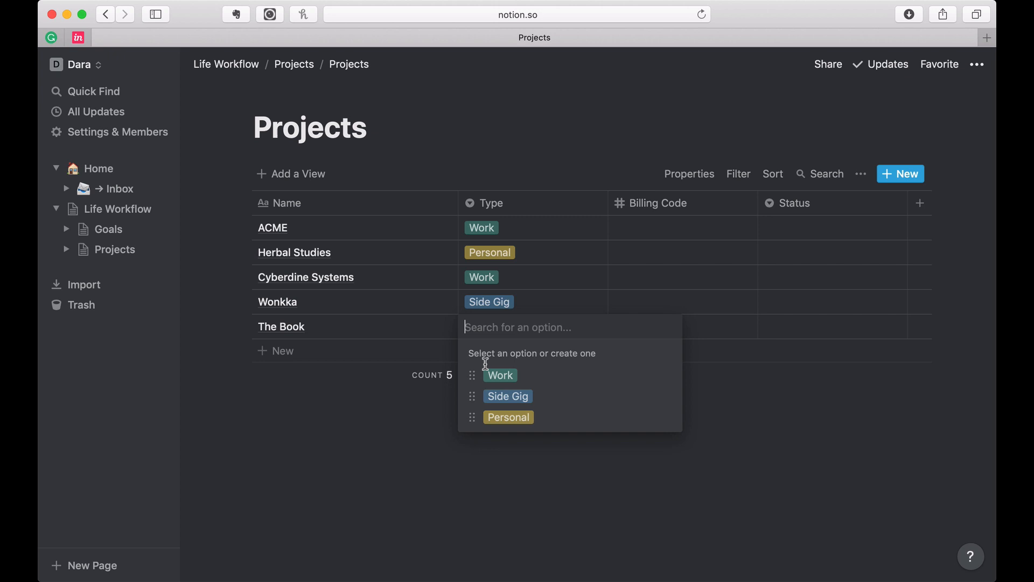
left_click(508, 416)
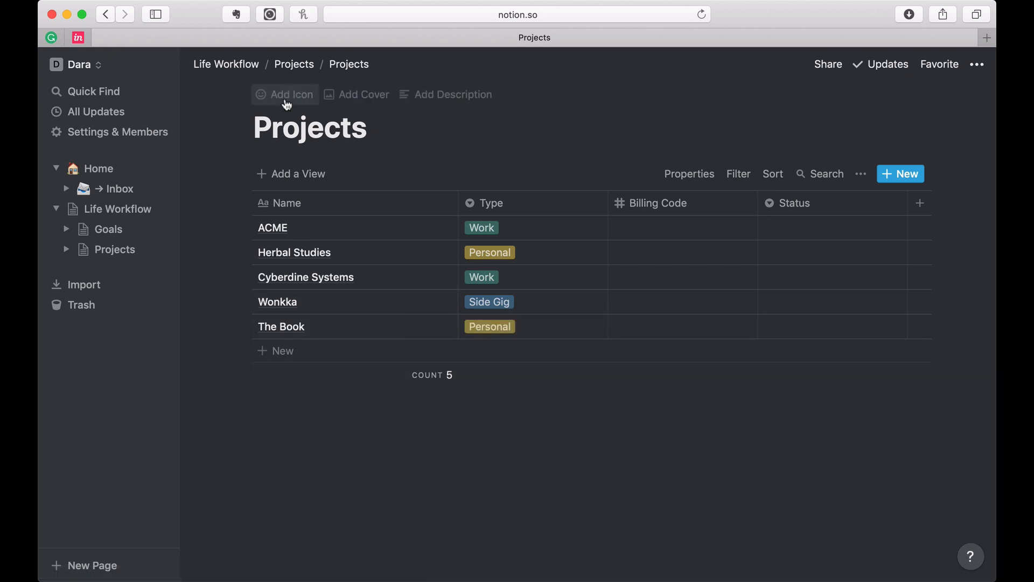
Step: Start a new line below the template links on the Projects page
scroll("down", 3)
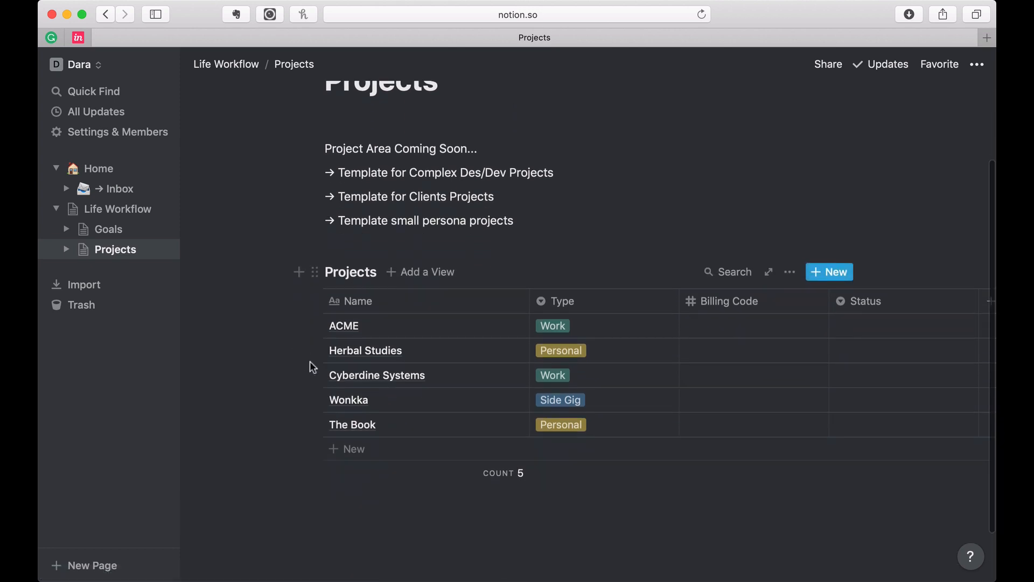
left_click(344, 325)
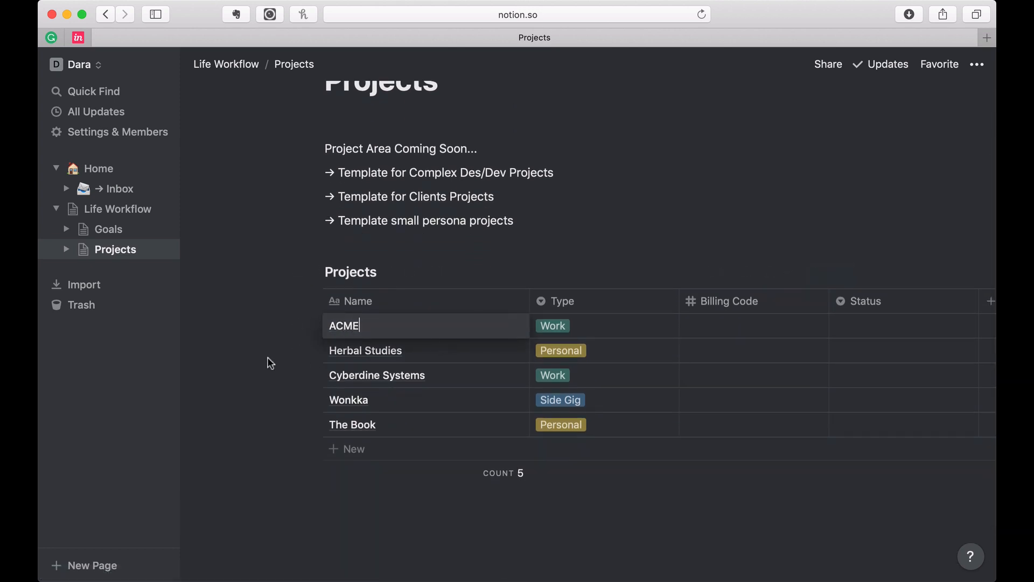
left_click(343, 326)
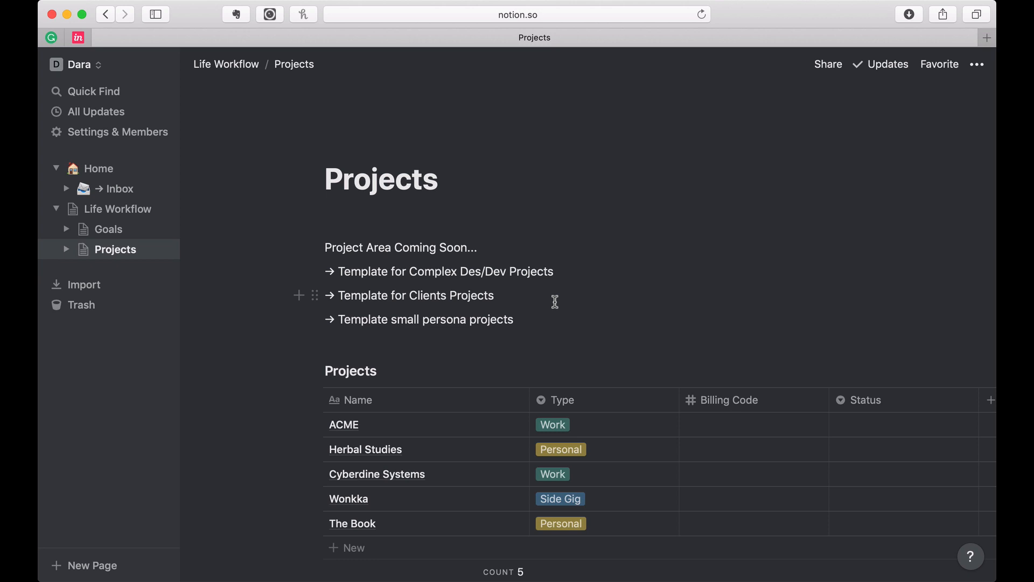
mouse_move(406, 283)
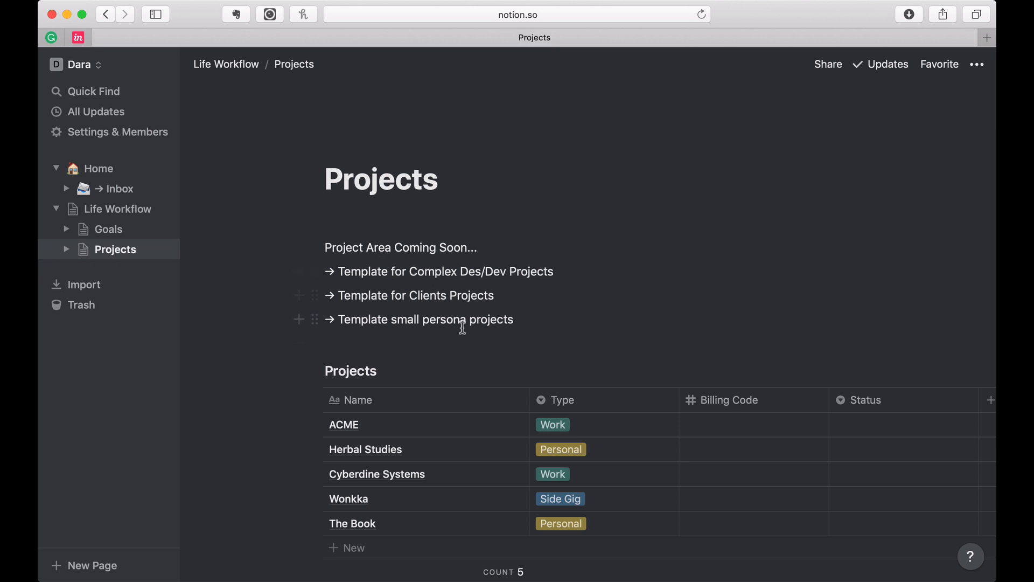
left_click(514, 320)
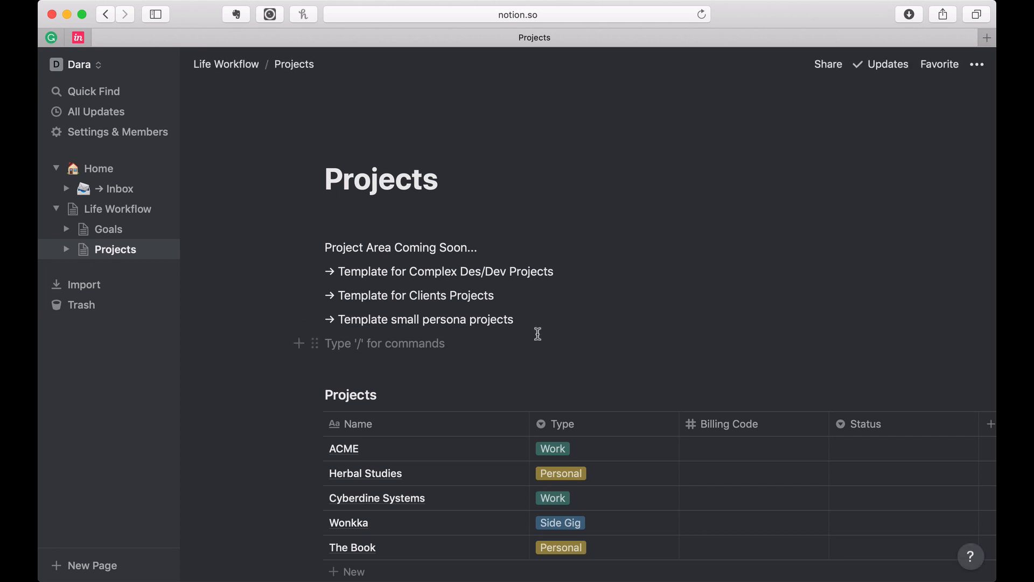
Step: Insert a new Untitled sub-page and bring up its Templates option
type("/")
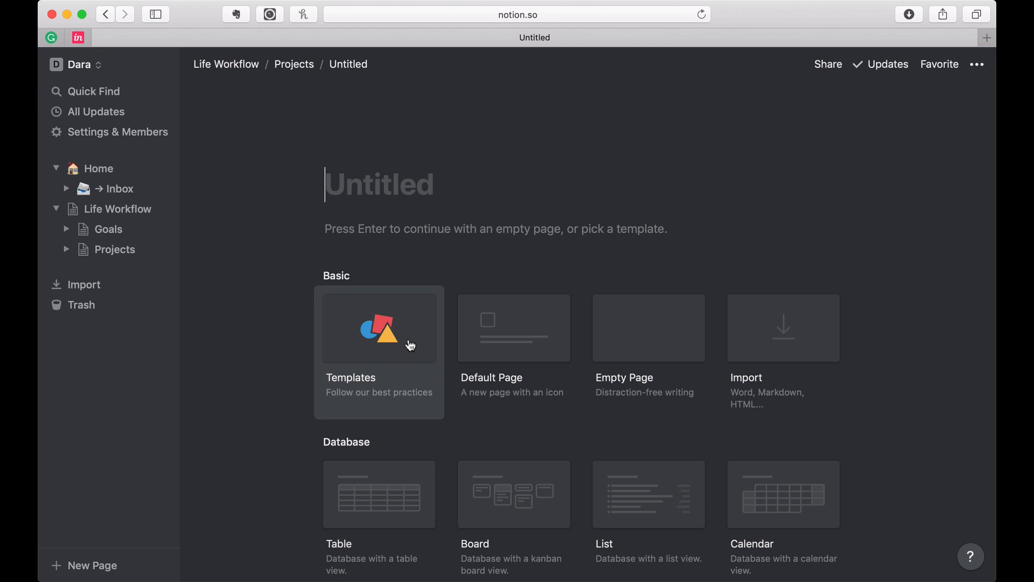
left_click(379, 328)
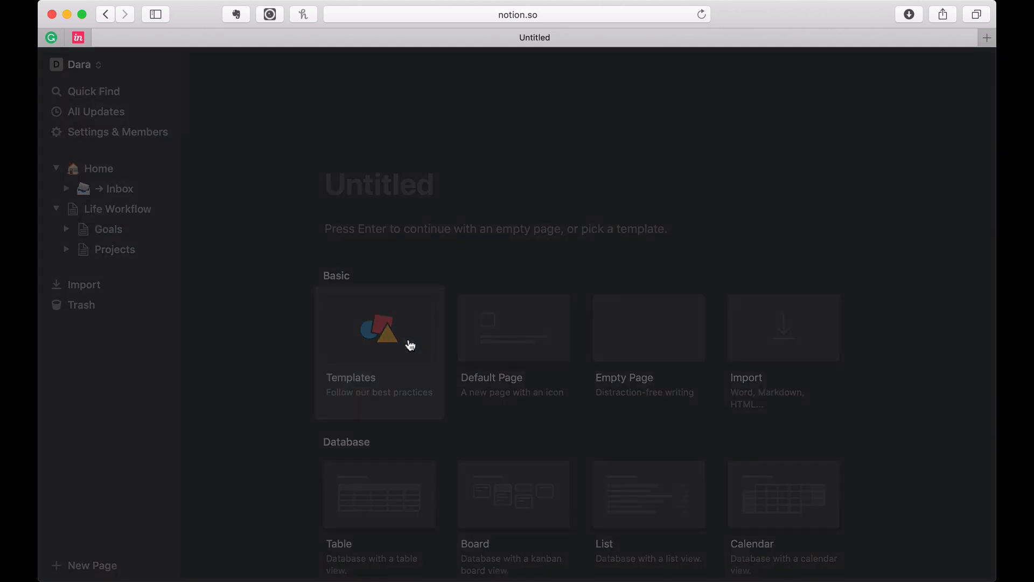
Step: Scroll the gallery past CRM and preview the Design Spec template under Notes & Docs
left_click(379, 327)
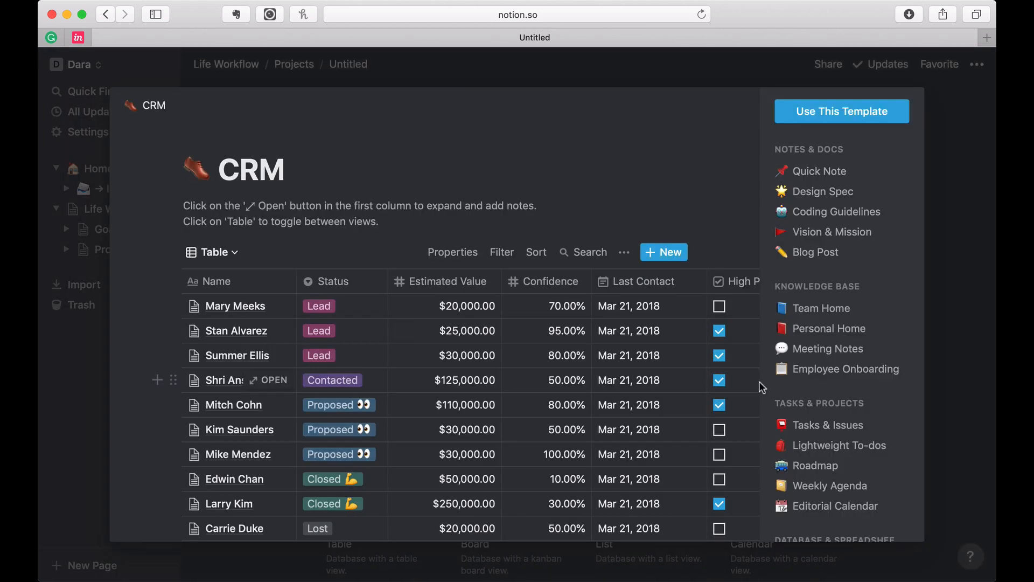
scroll("down", 3)
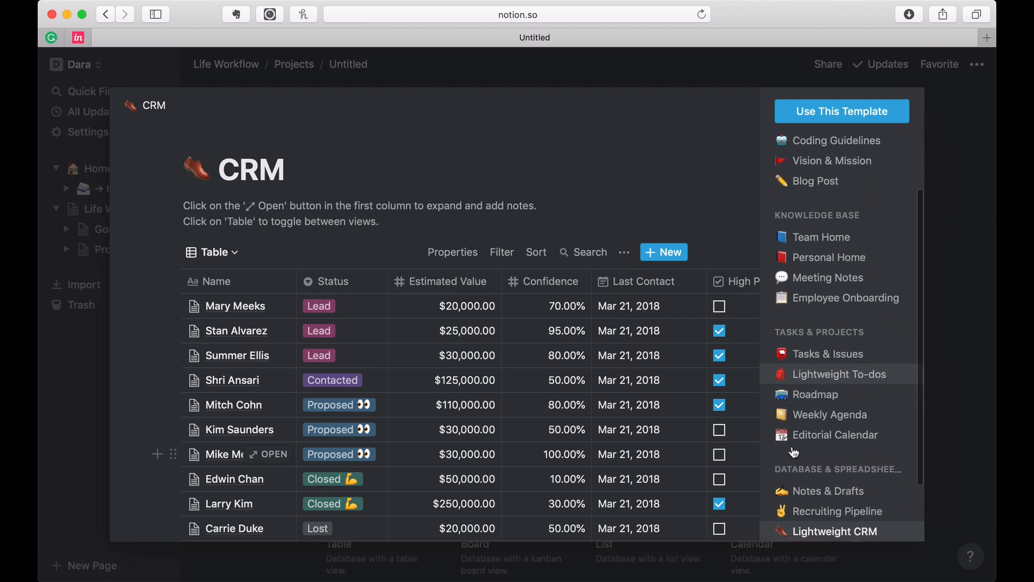
scroll("down", 3)
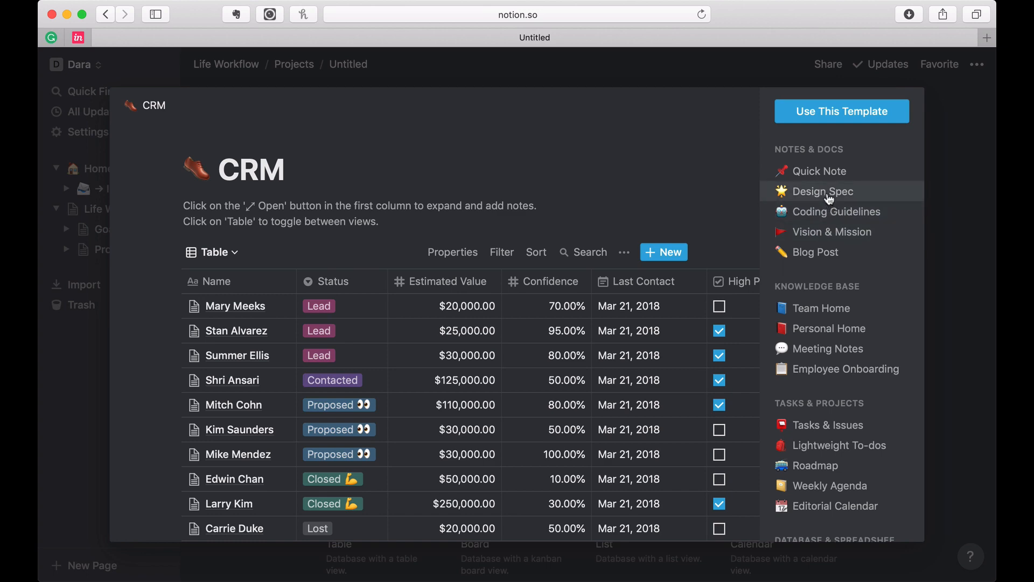
left_click(823, 192)
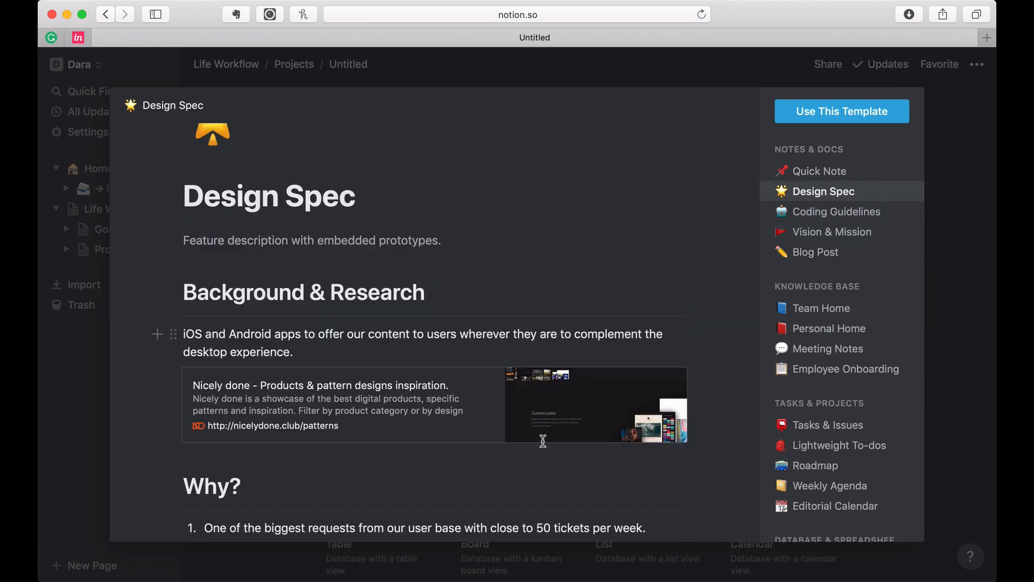
scroll("down", 3)
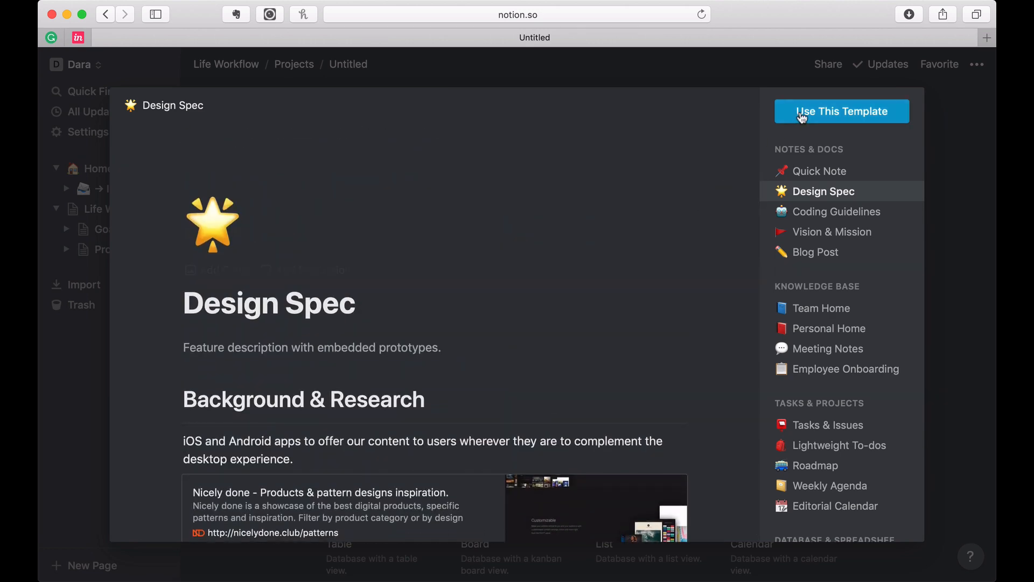
Step: Apply the Design Spec template to the page, review its content, and return to Projects
left_click(841, 111)
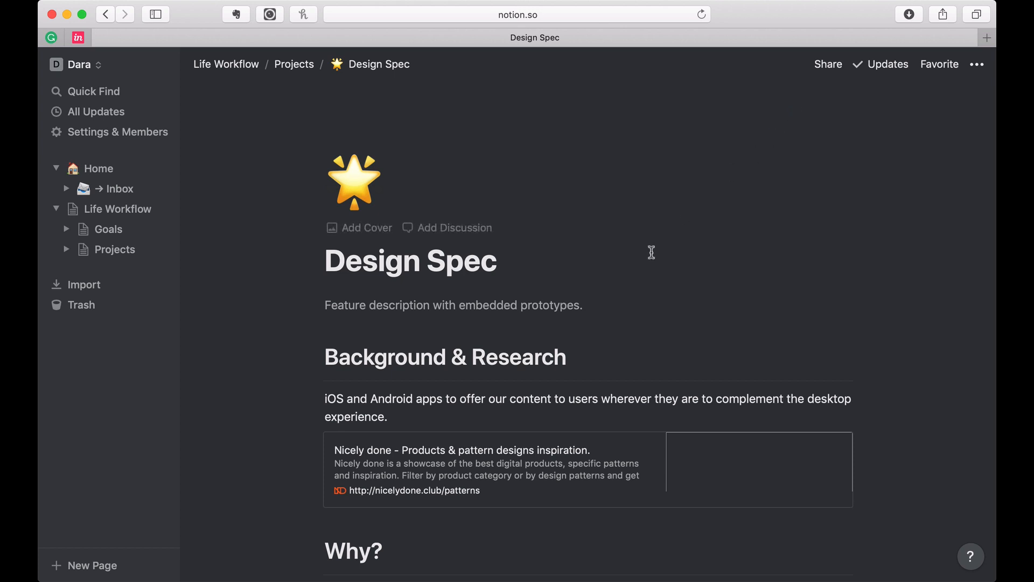
scroll("down", 3)
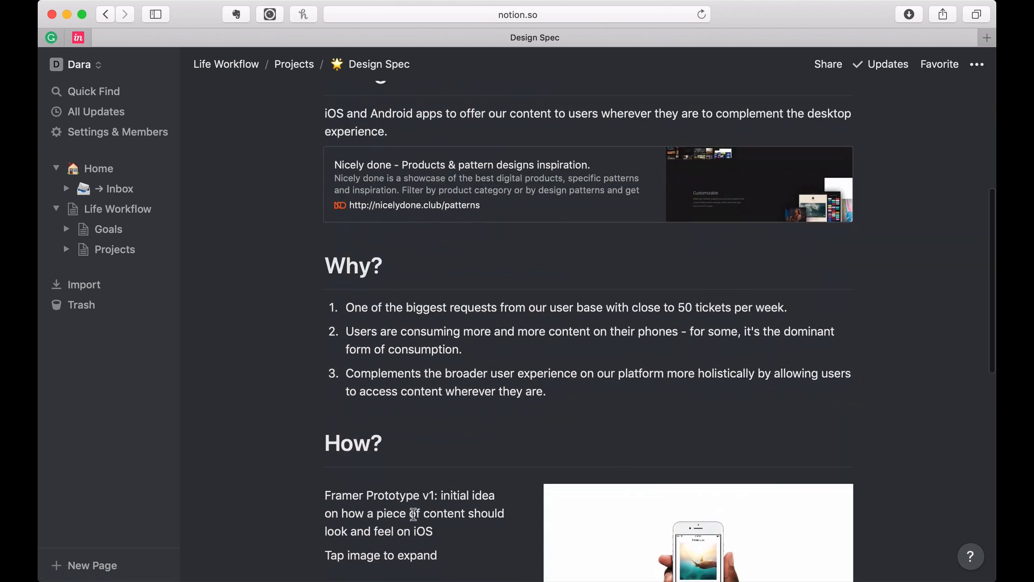
scroll("down", 3)
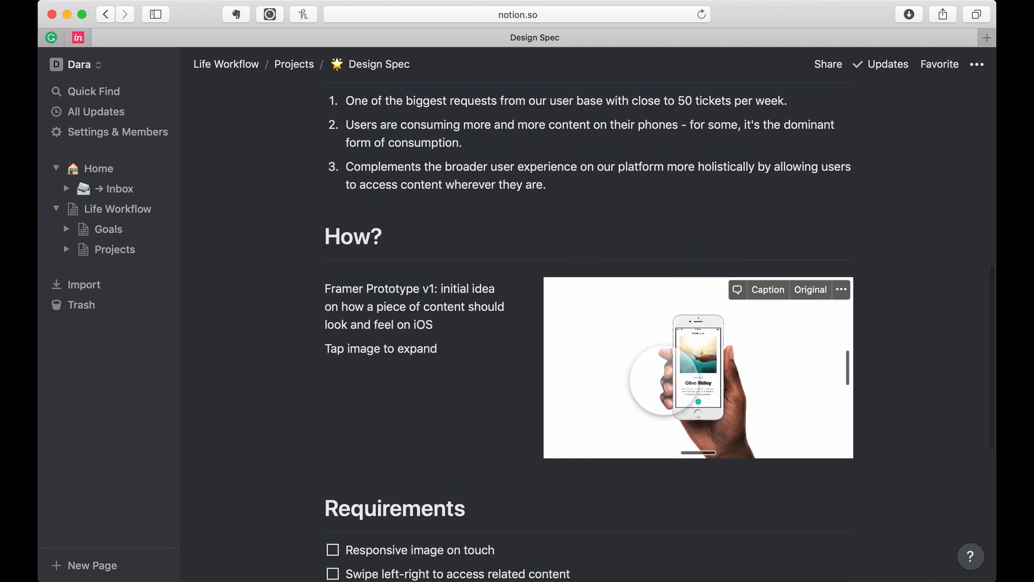
scroll("down", 3)
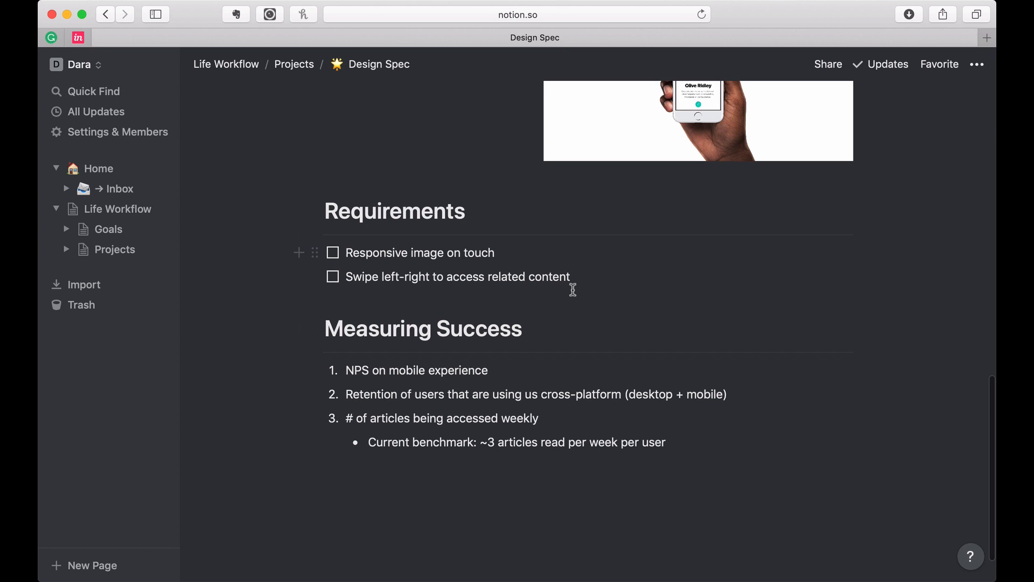
left_click(294, 63)
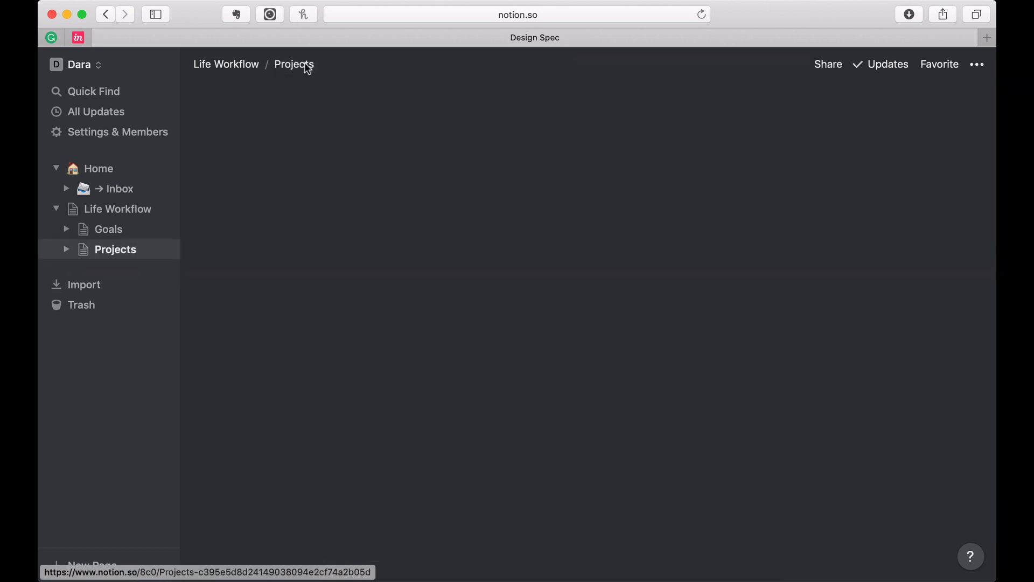
Step: Start a new line below the Design Spec link on the Projects page
left_click(294, 63)
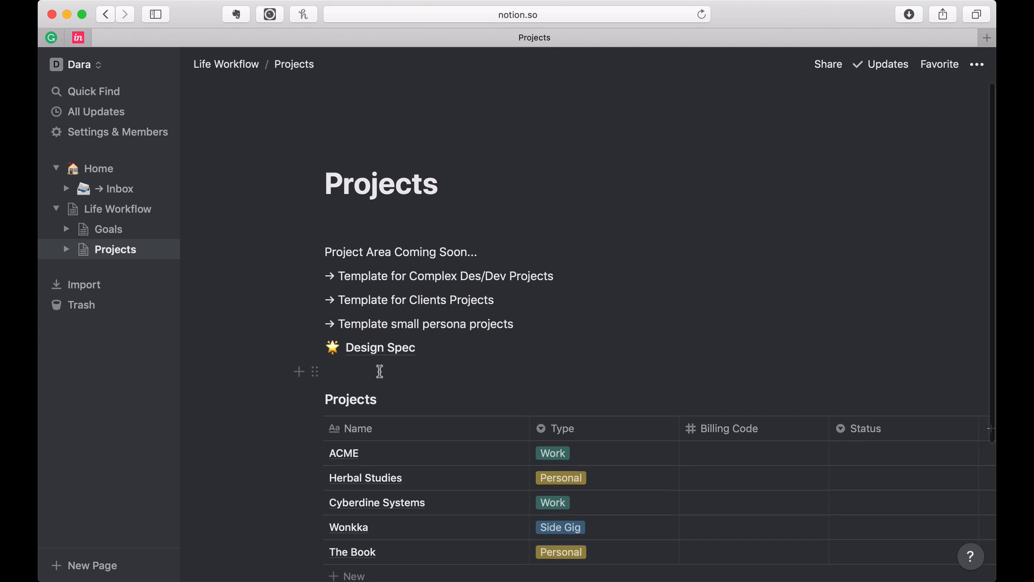
Step: Insert a Template Button block via /but under the Design Spec link
scroll("down", 3)
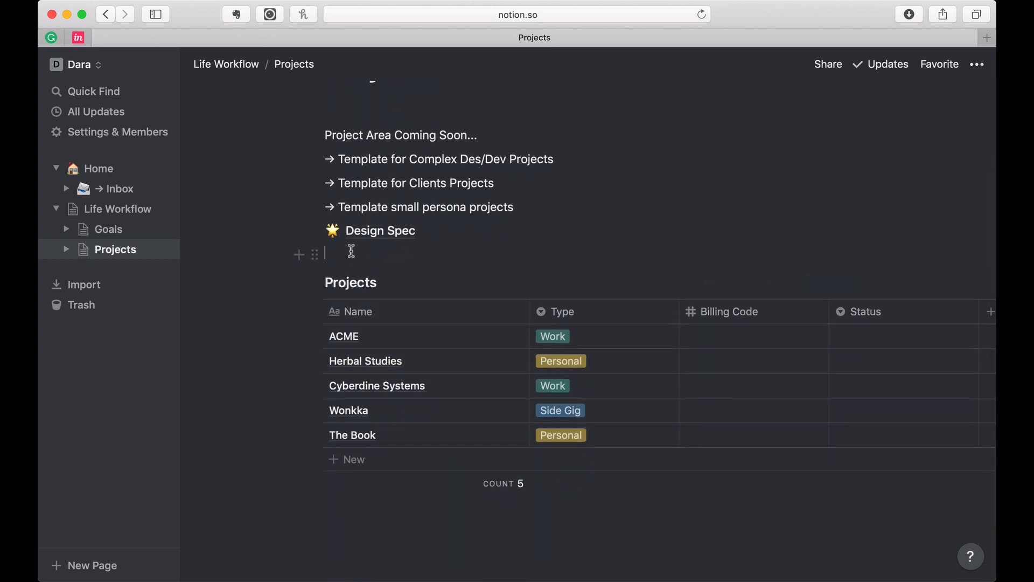
type("/")
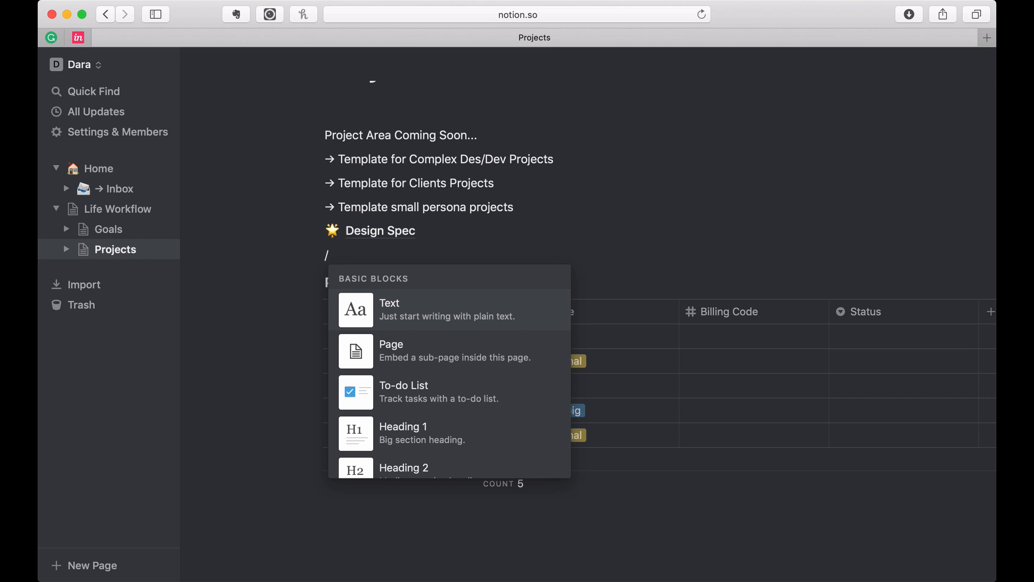
type("but")
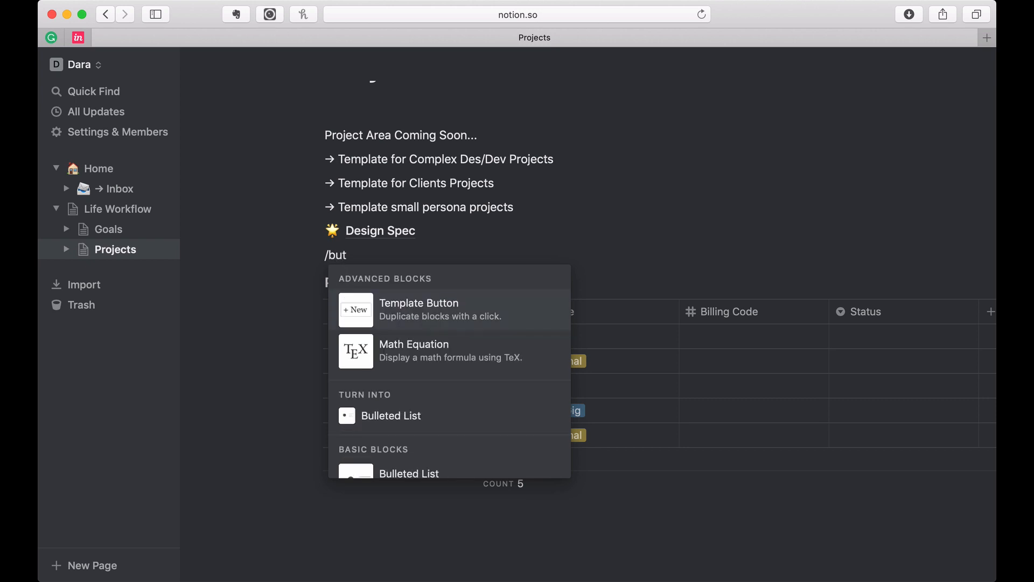
left_click(419, 309)
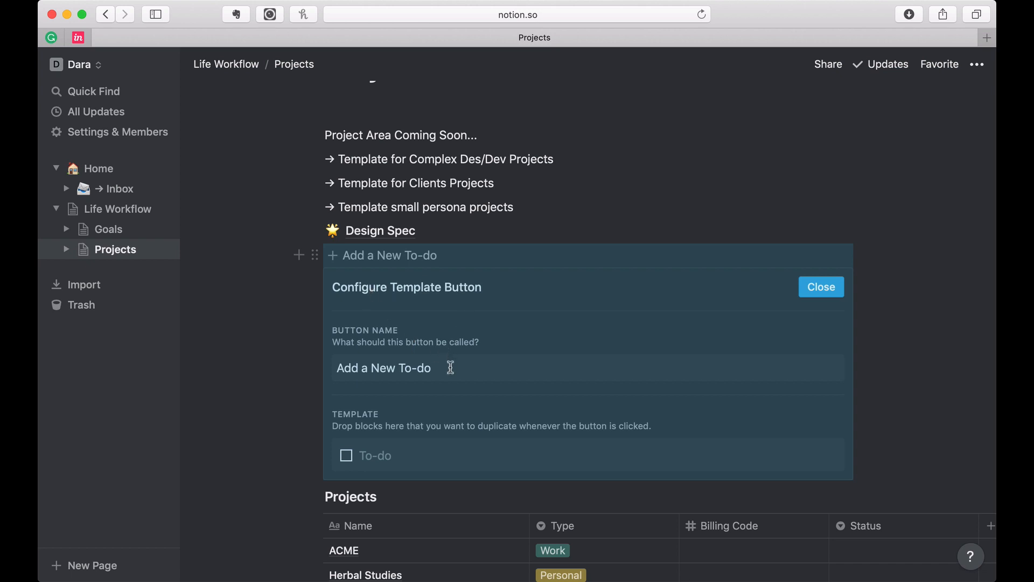
Step: Replace the button's default name 'Add a New To-do' with 'New Design Spec'
double_click(417, 368)
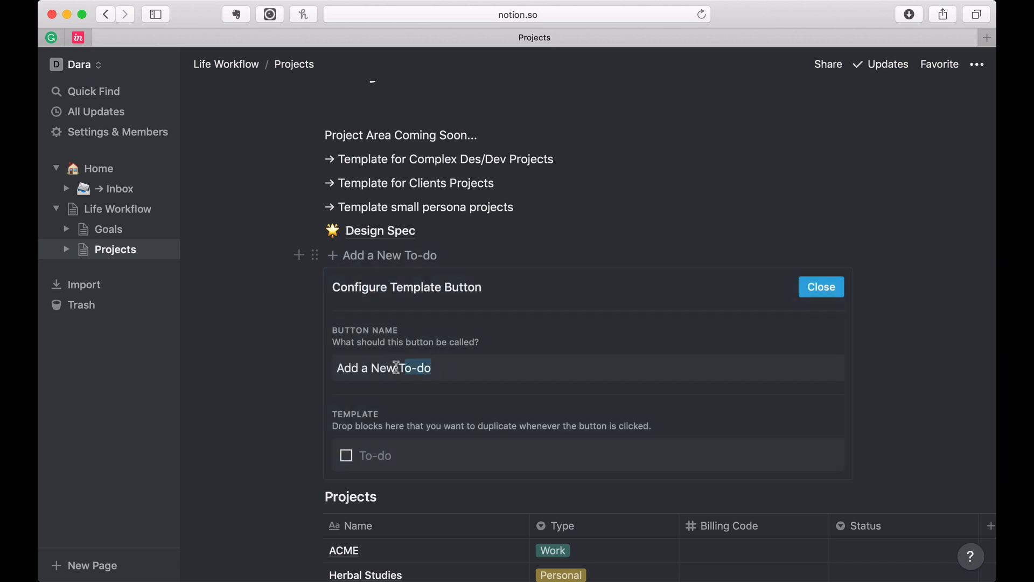
type("New")
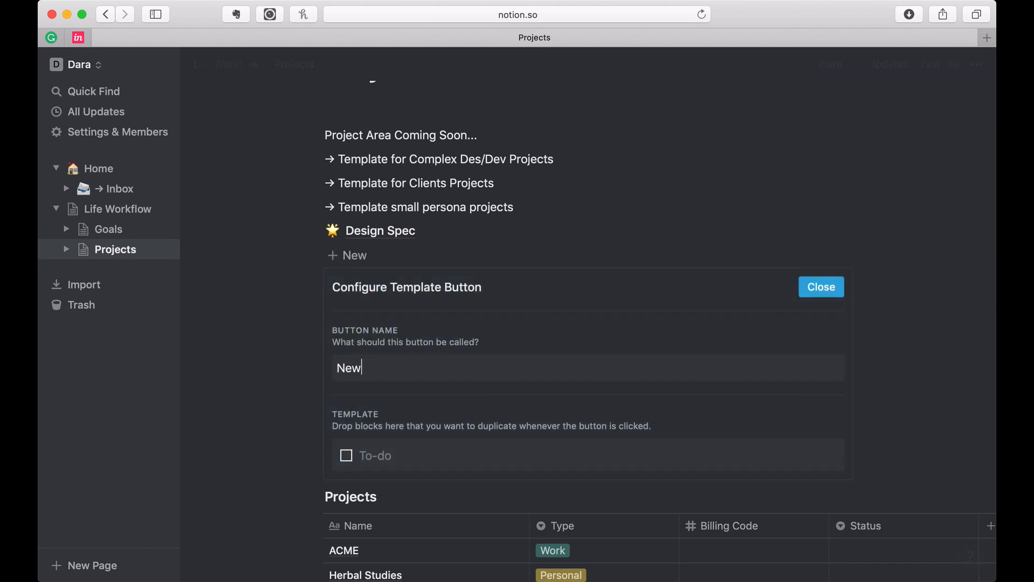
type("Design")
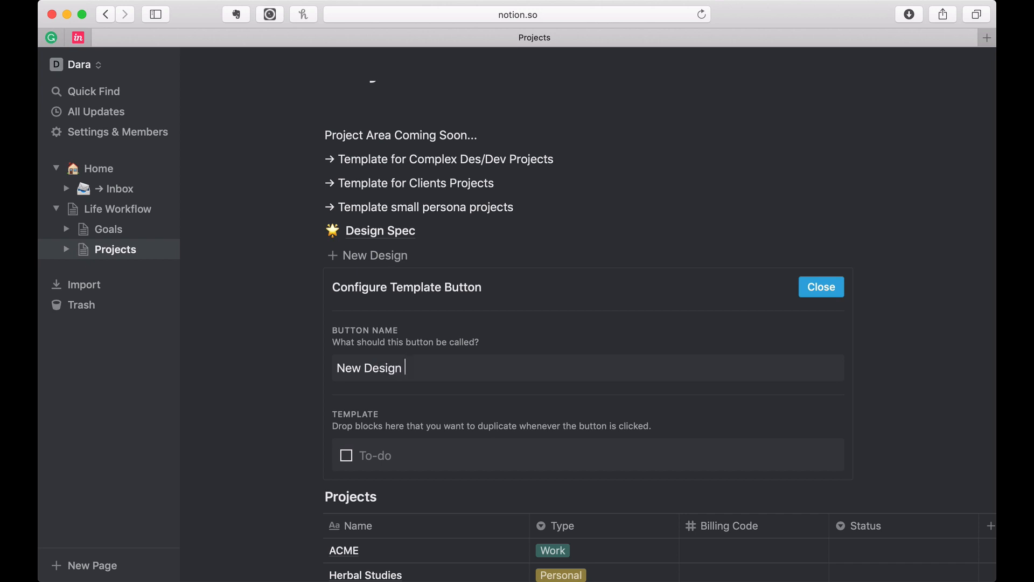
type("Spec")
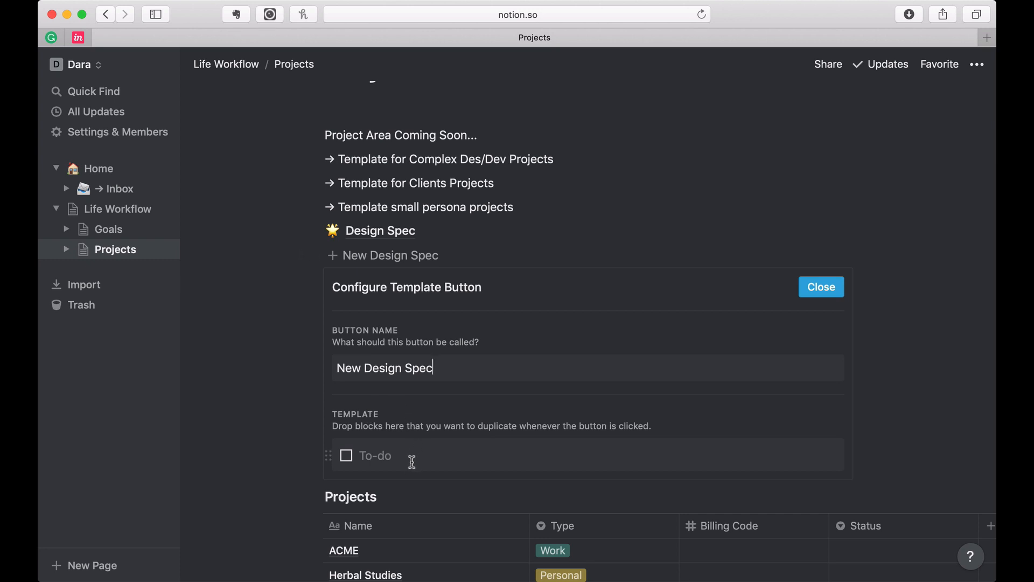
mouse_move(401, 454)
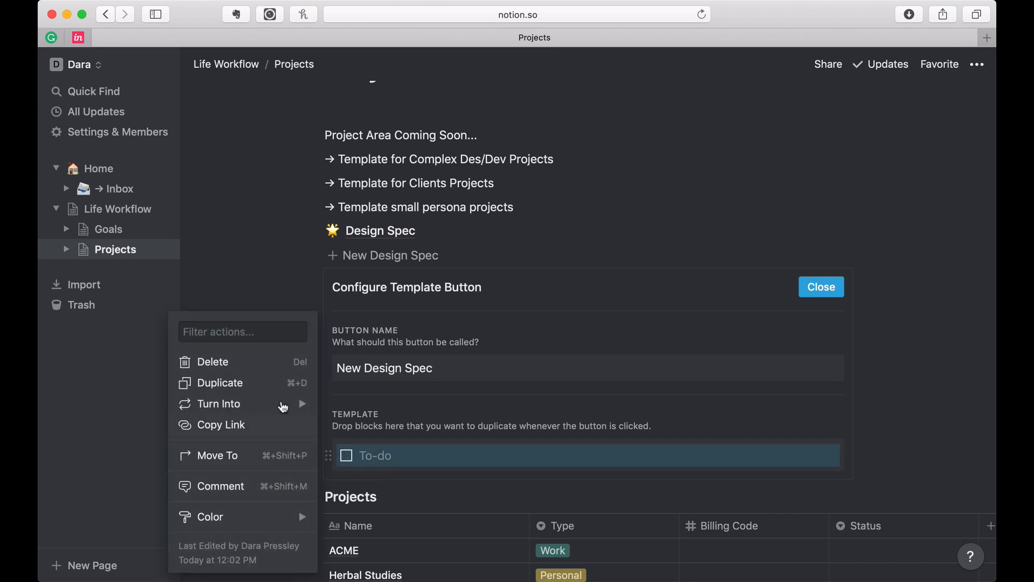
Step: Remove the placeholder to-do so the button uses the Design Spec page, and close configuration
left_click(213, 362)
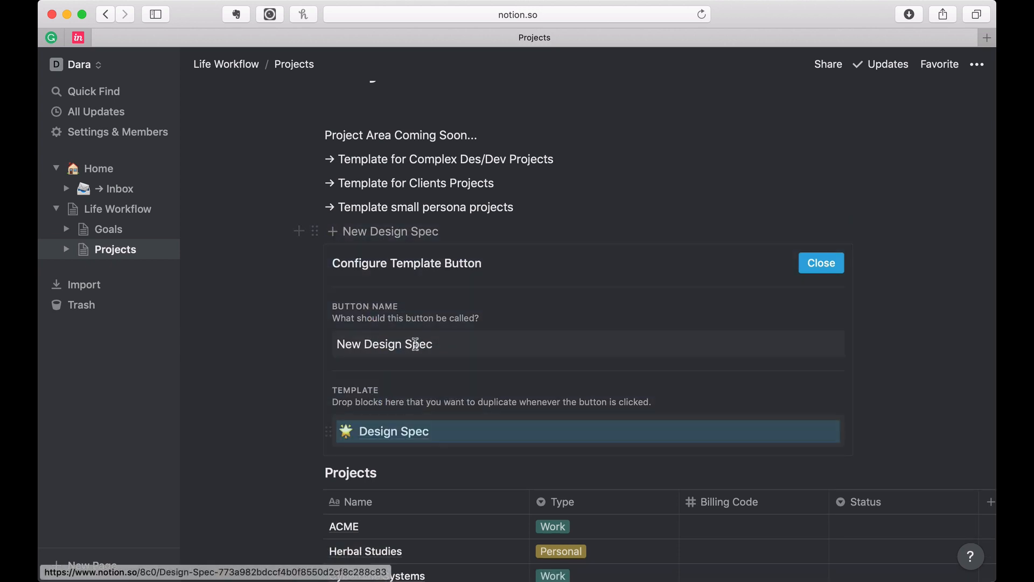
left_click(821, 263)
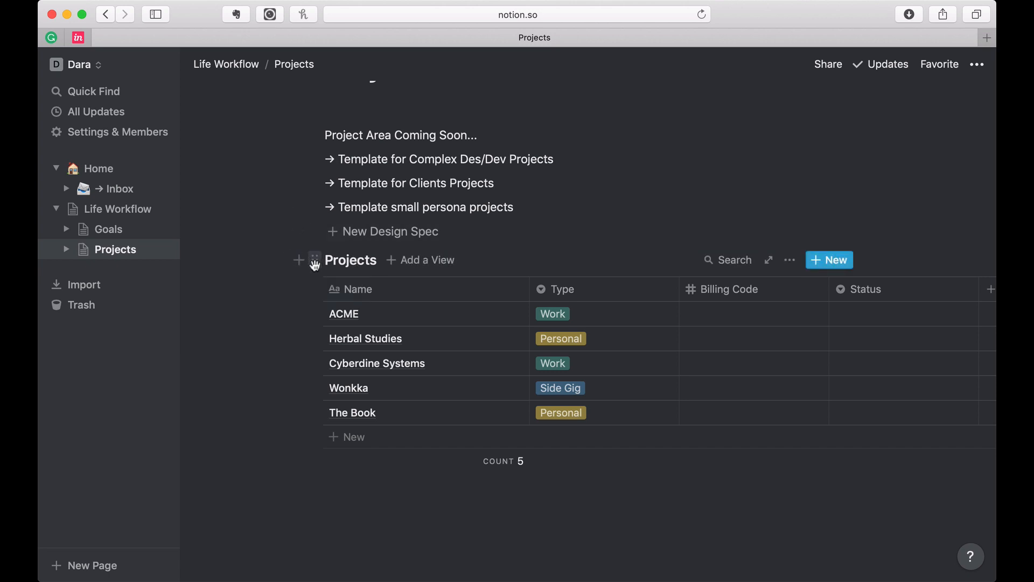
mouse_move(297, 300)
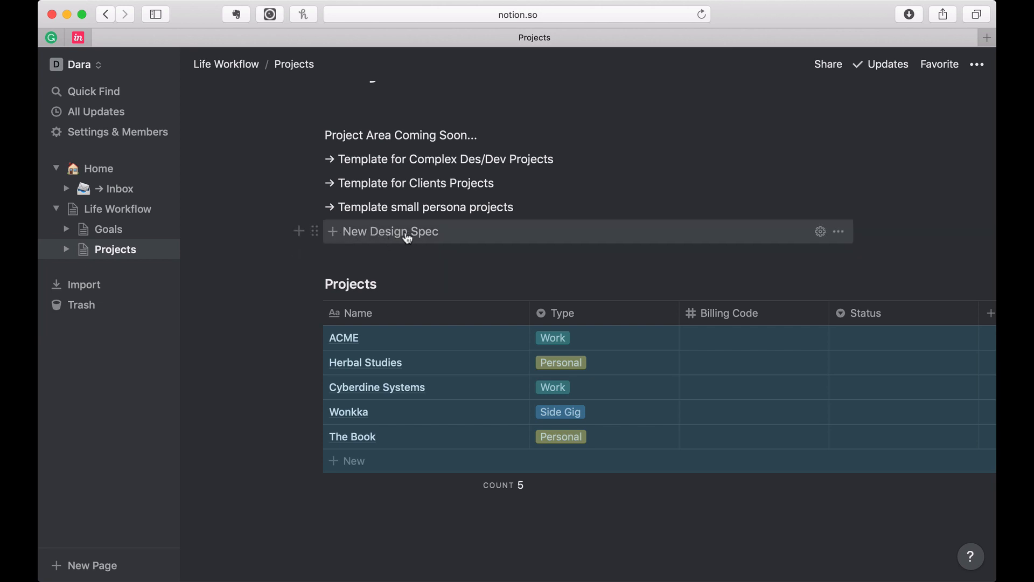
mouse_move(821, 232)
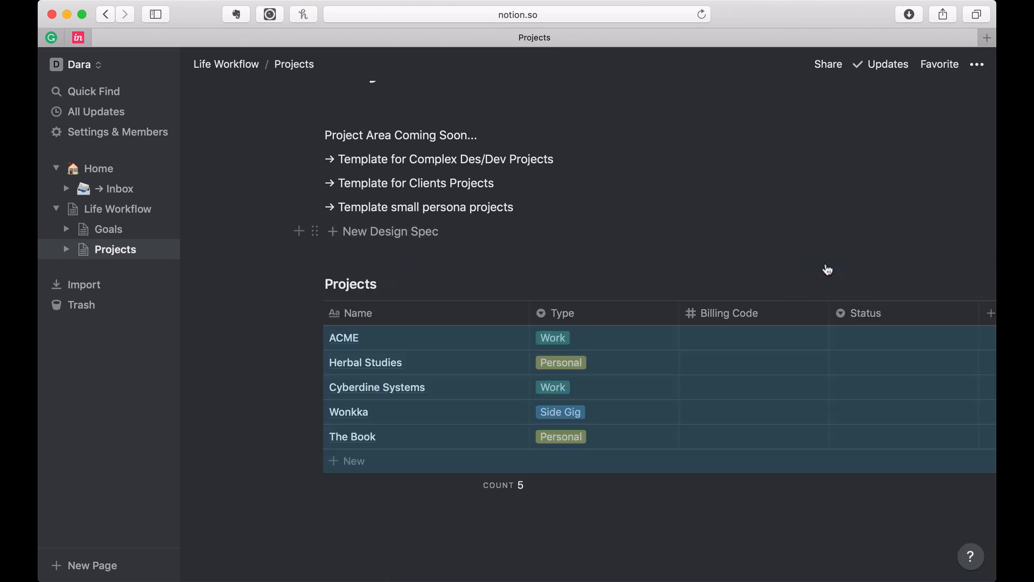
Step: Open the block actions menu for the New Design Spec template button
left_click(839, 232)
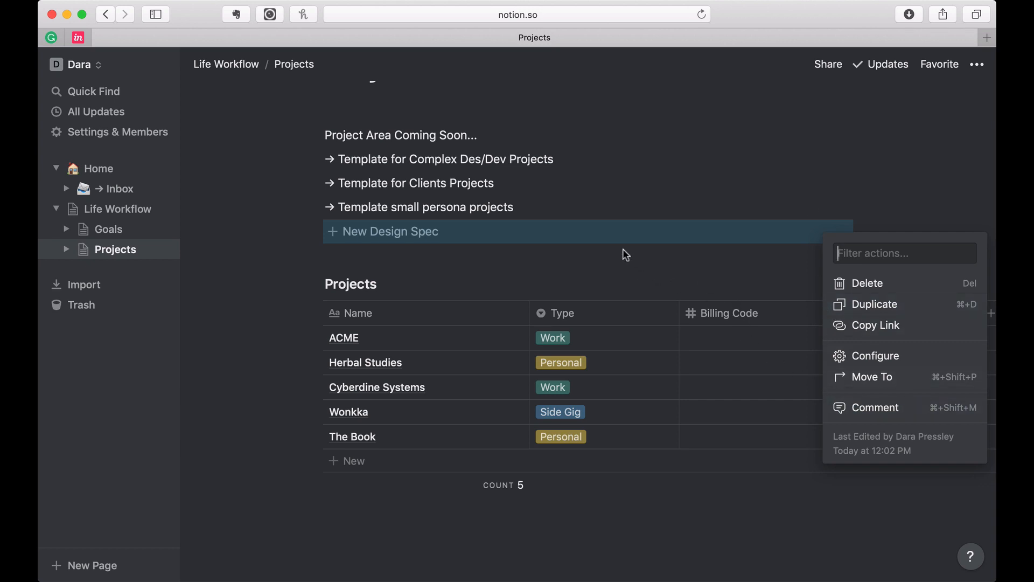
mouse_move(865, 422)
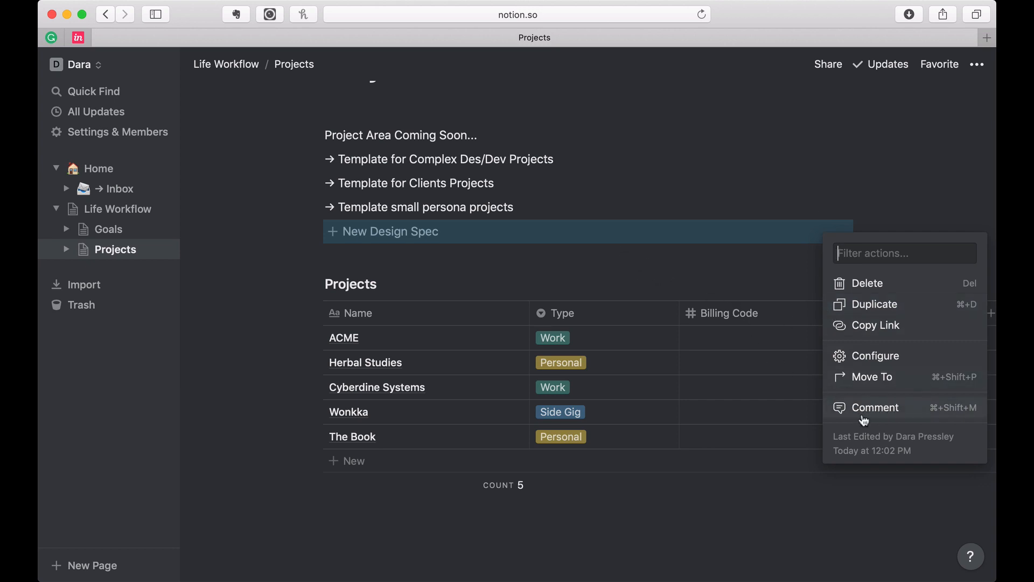
mouse_move(811, 403)
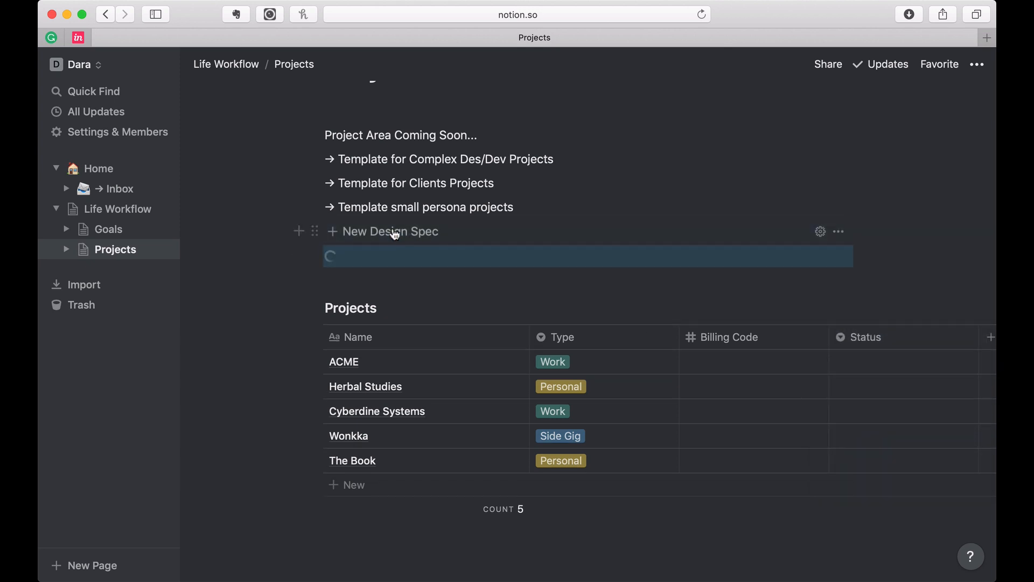
Step: Rename the generated Design Spec page to 'Hazel's Brooms' and return to Projects
left_click(390, 232)
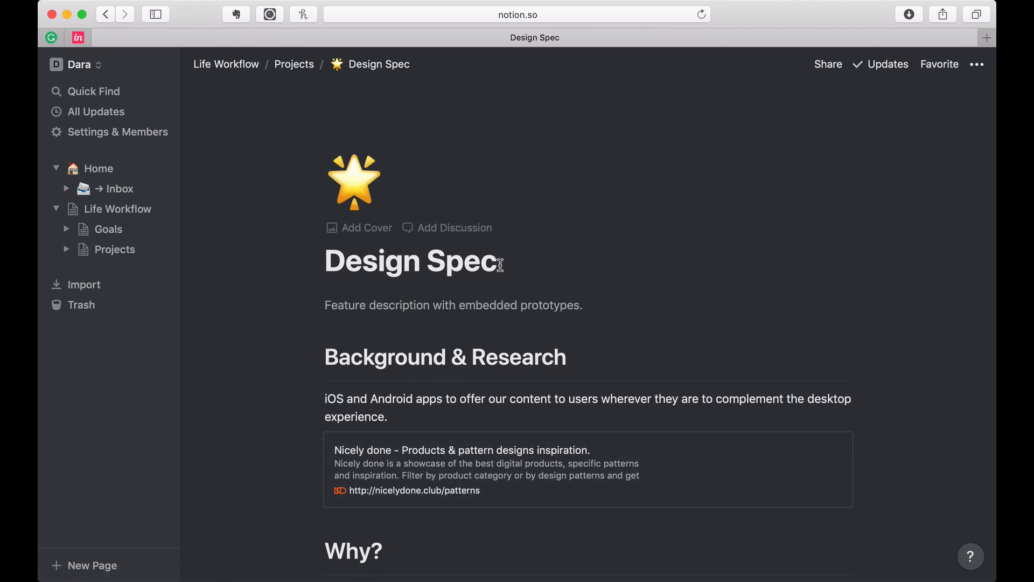
double_click(413, 261)
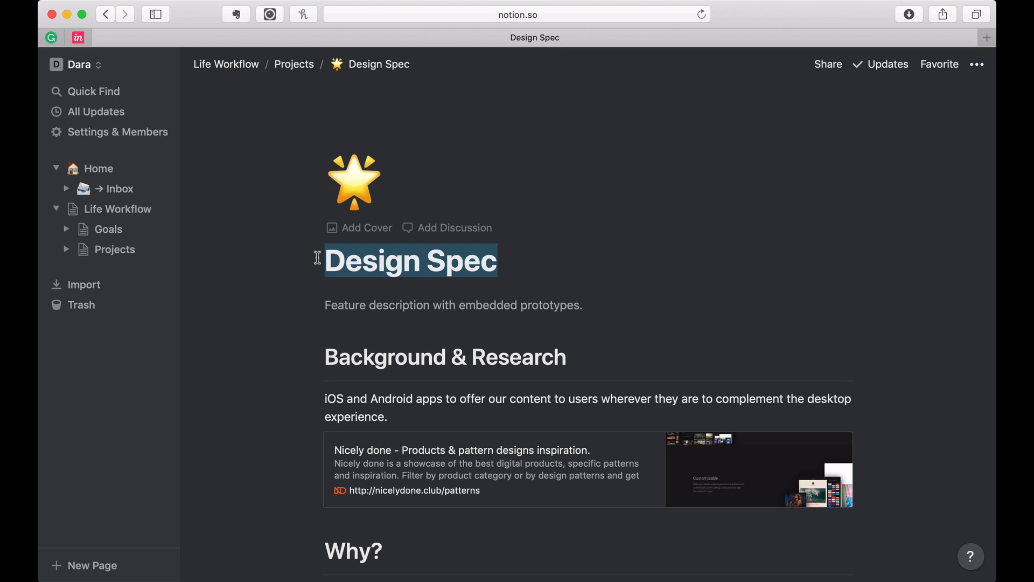
type("Hazel's")
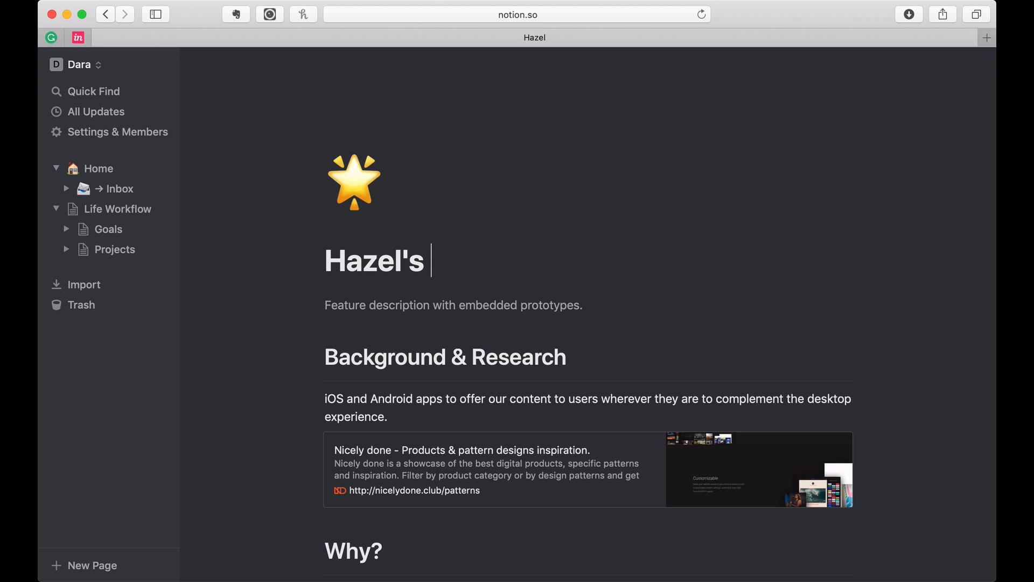
type("Broom")
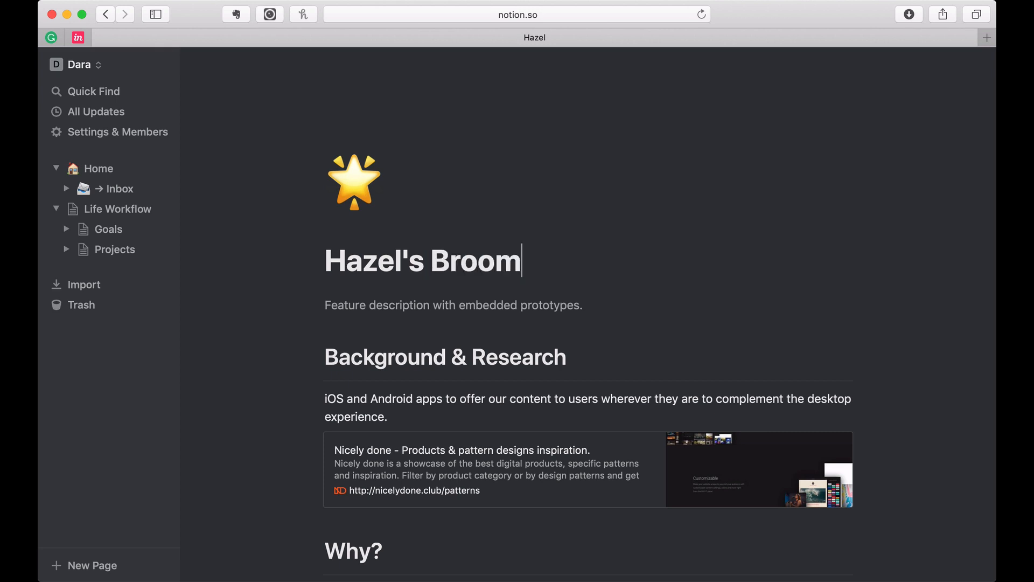
left_click(116, 248)
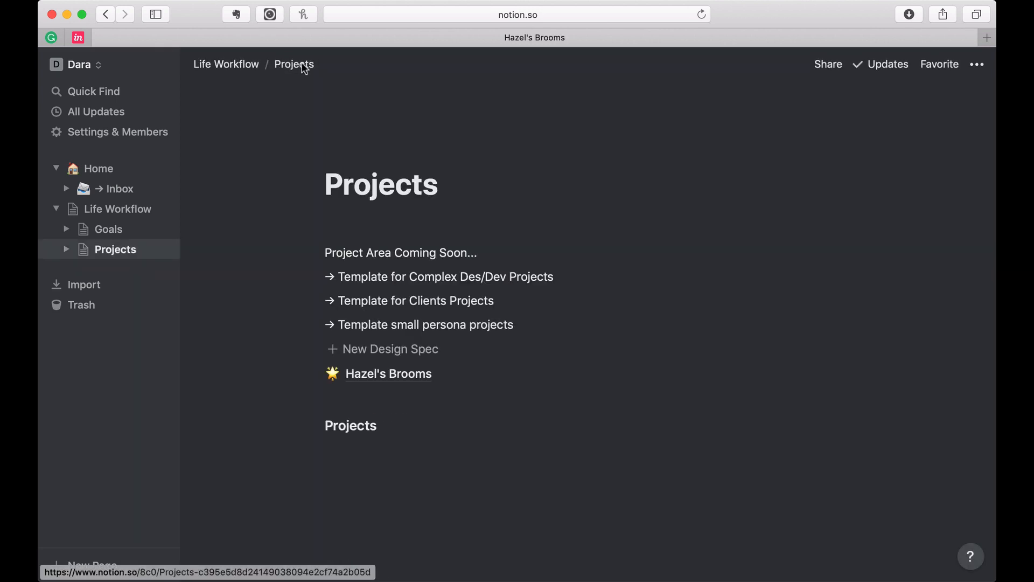
Step: Open the Hazel's Brooms entry as a page from the Projects table
scroll("down", 3)
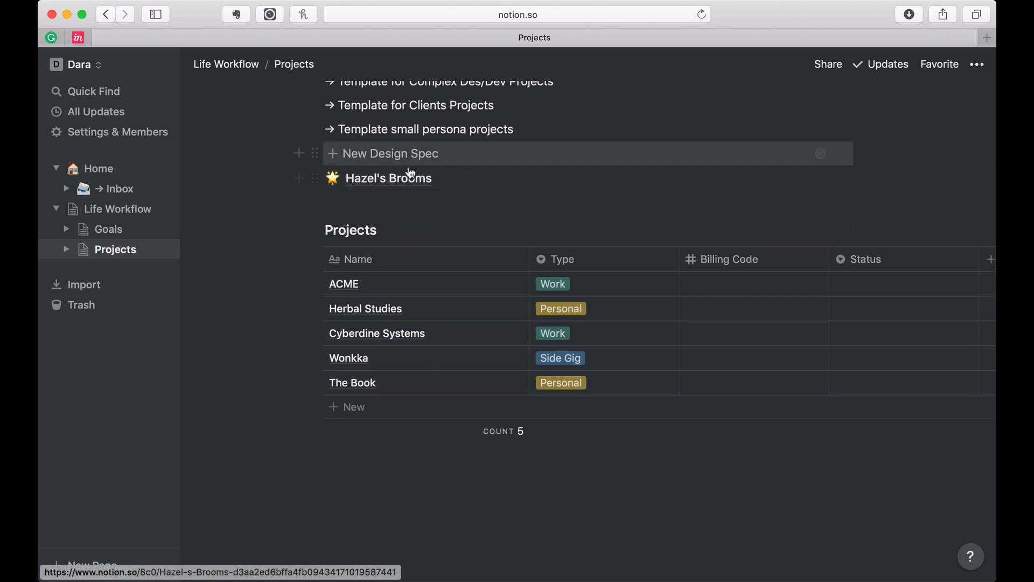
mouse_move(303, 394)
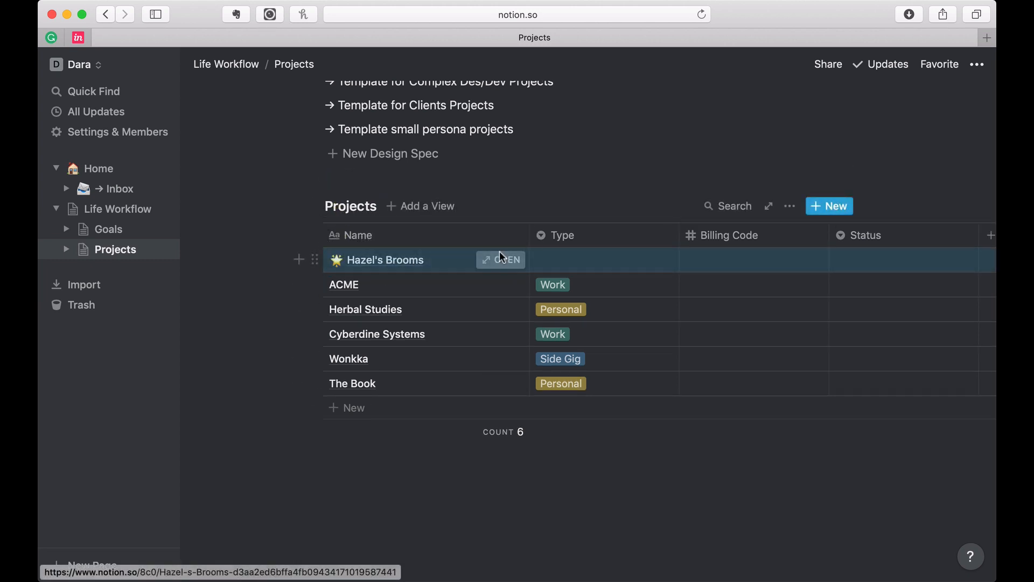
left_click(505, 260)
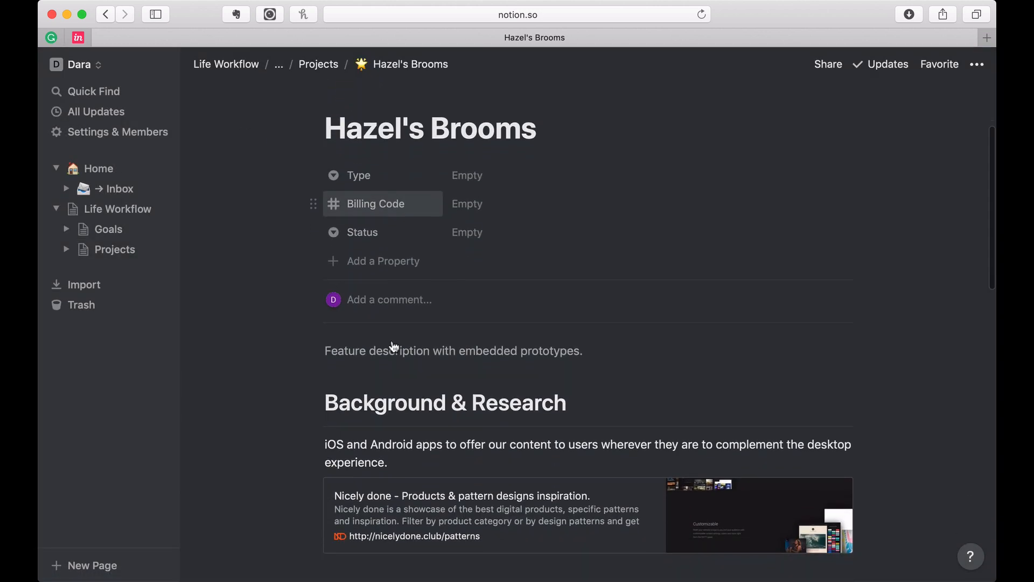
Step: Bring up the full Projects database with Hazel's Brooms among its six rows
scroll("down", 3)
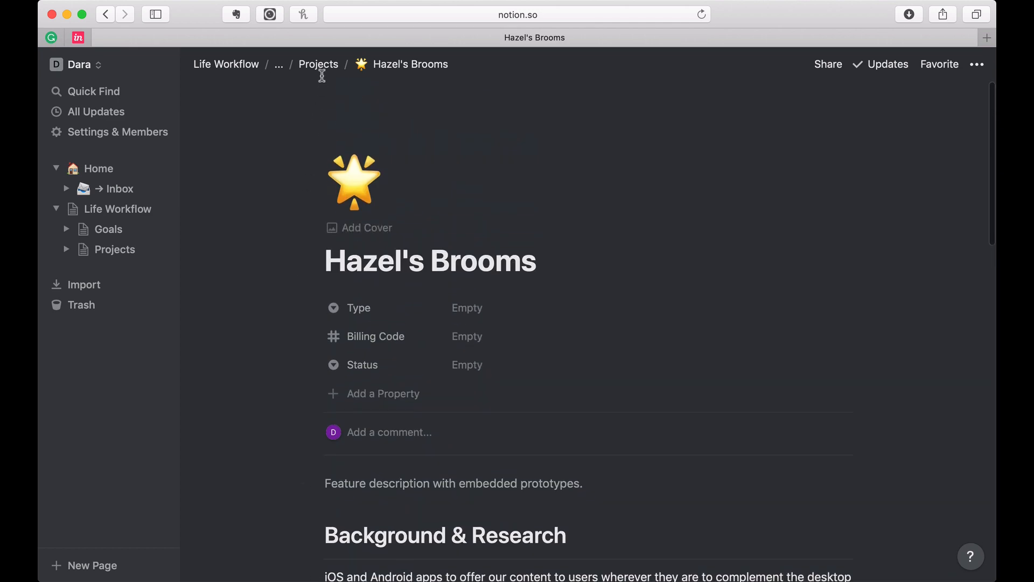
left_click(318, 64)
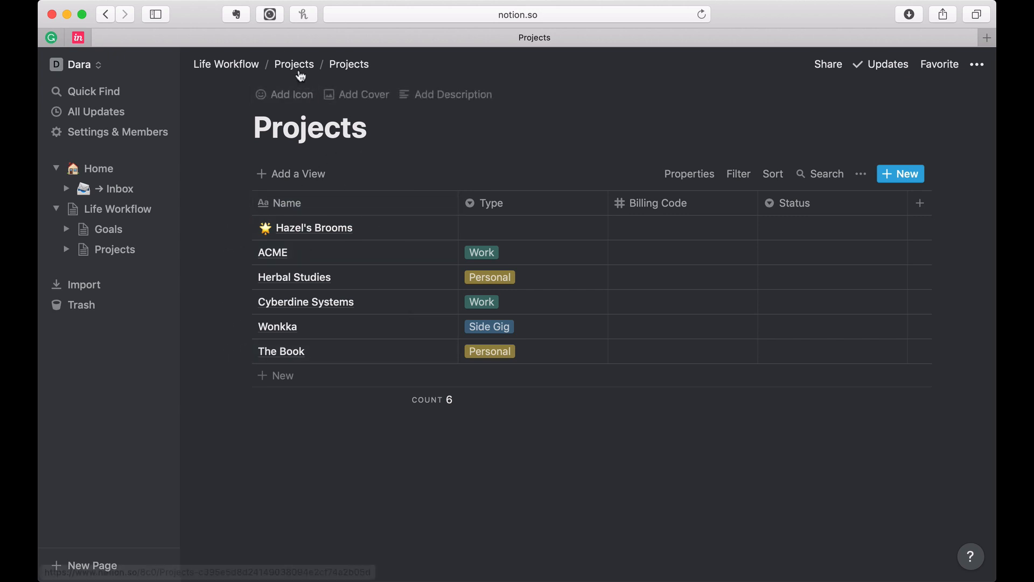
Step: Return to the Projects page holding the inline table
left_click(294, 64)
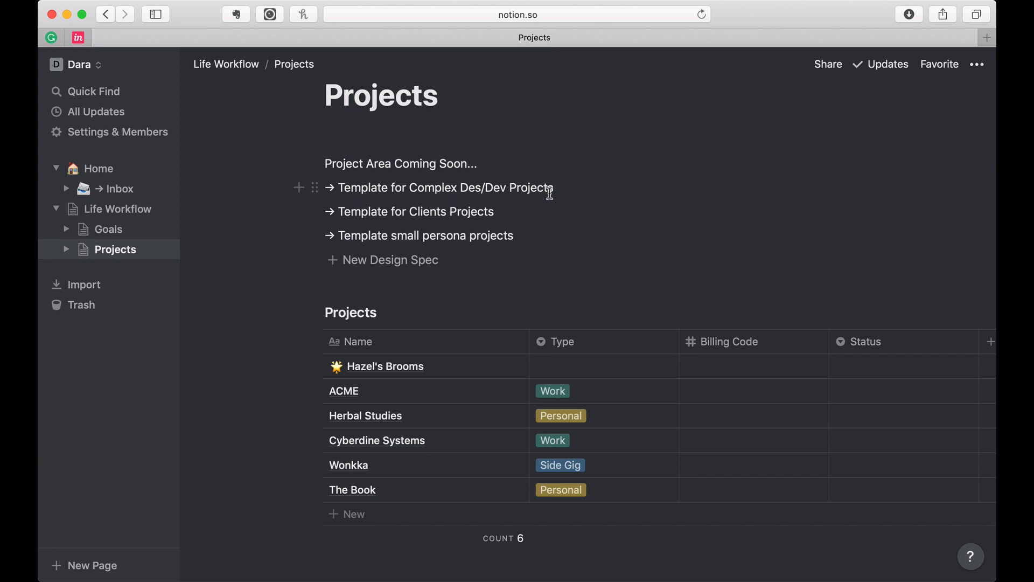
mouse_move(572, 191)
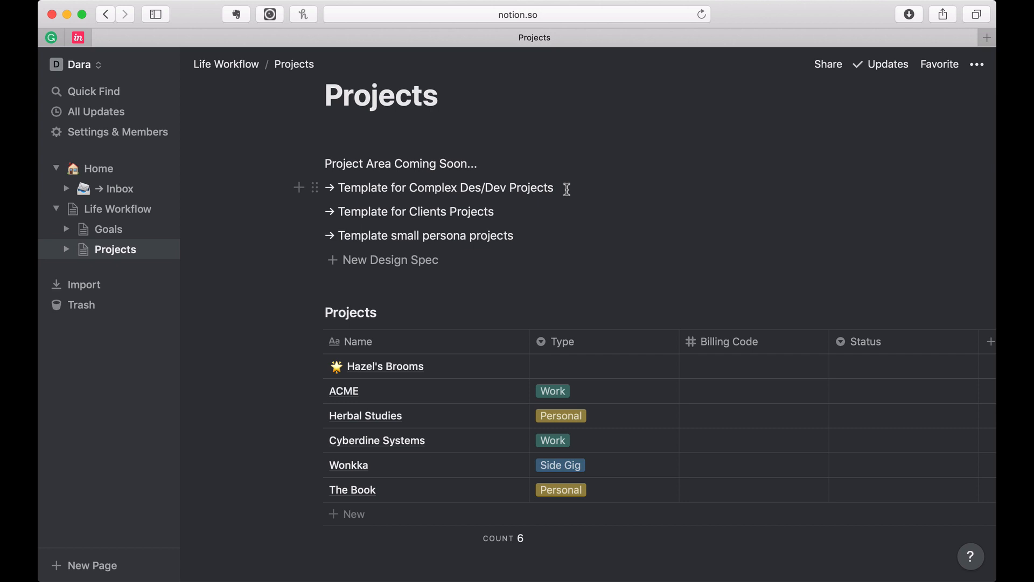
mouse_move(487, 260)
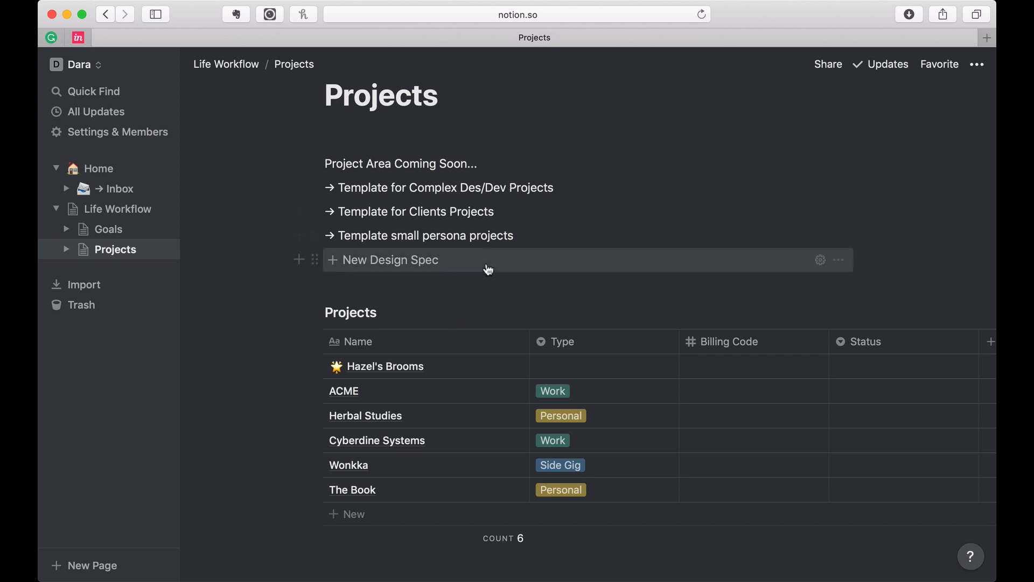
mouse_move(842, 265)
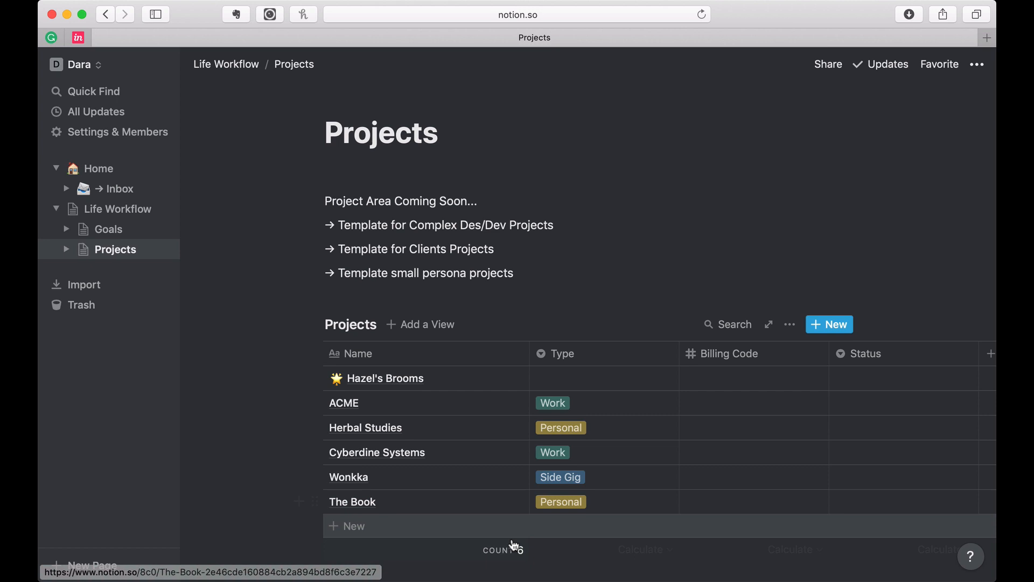
mouse_move(501, 549)
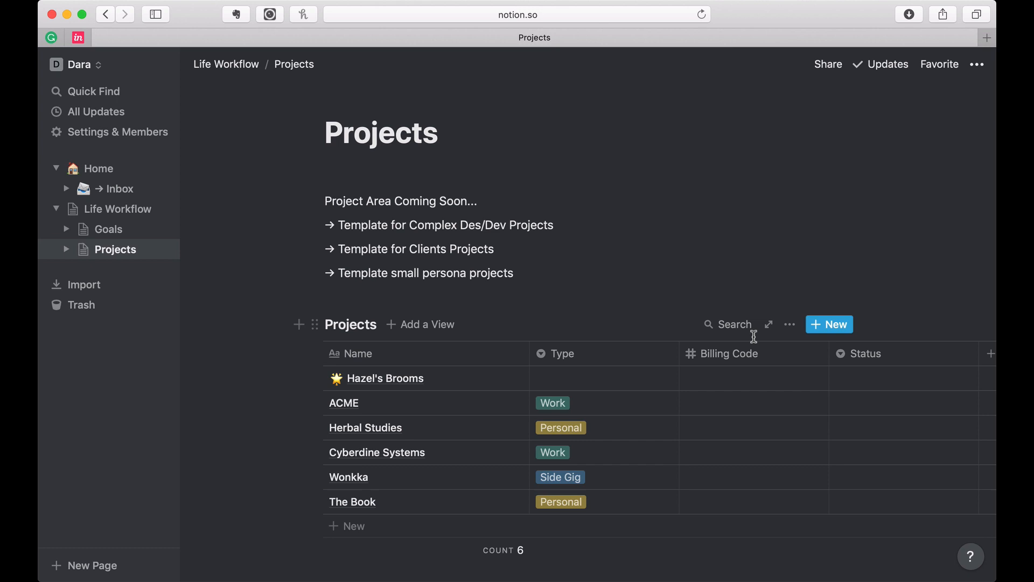
mouse_move(510, 349)
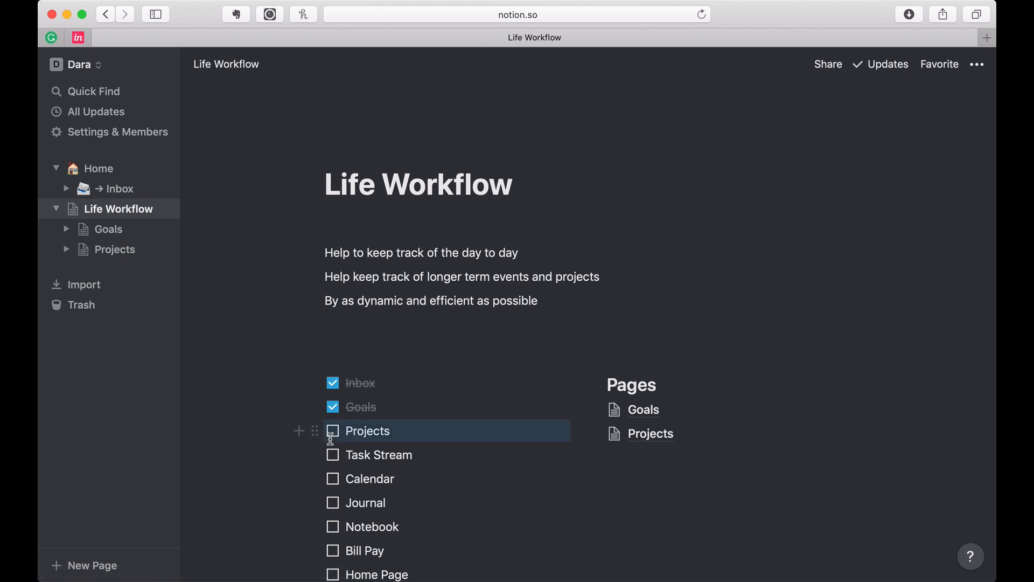
Step: Tick off Projects in the Life Workflow checklist alongside Inbox and Goals
left_click(333, 431)
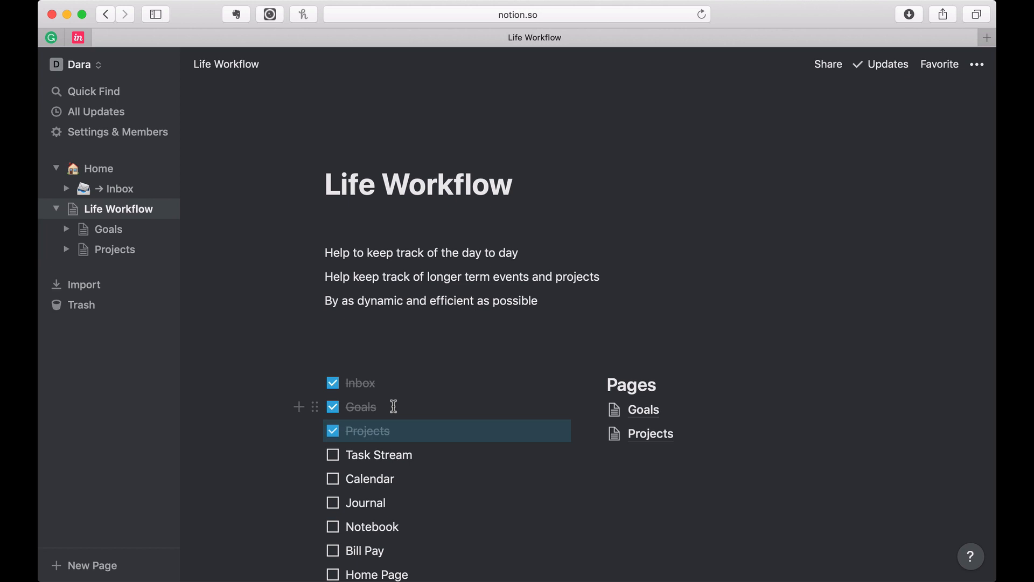
mouse_move(409, 454)
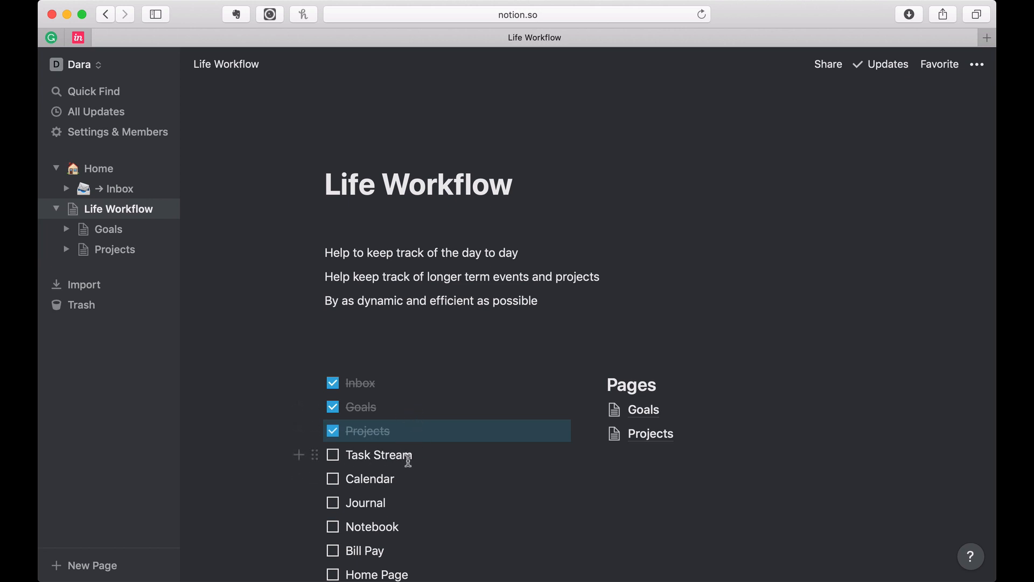
mouse_move(516, 428)
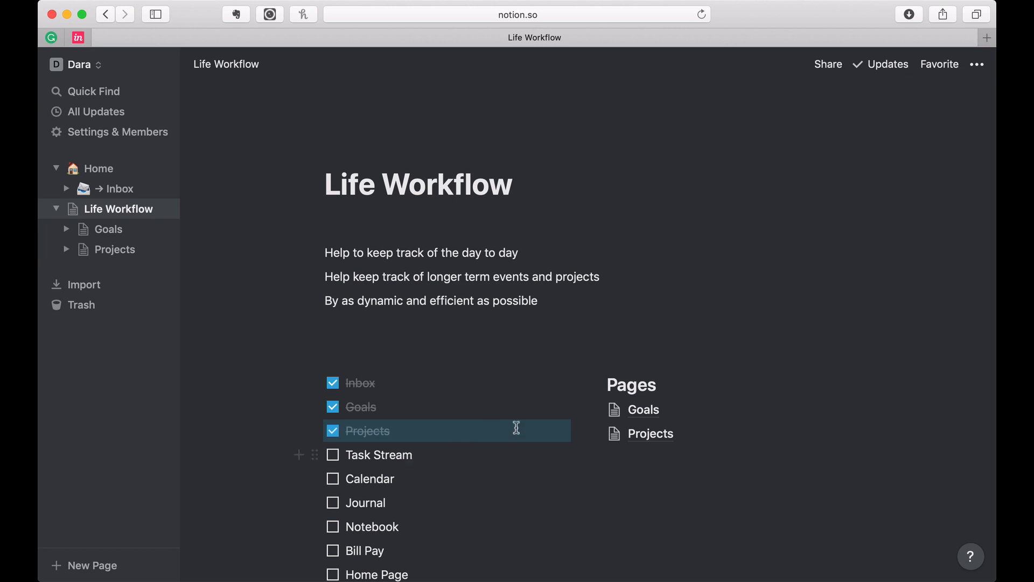
mouse_move(597, 433)
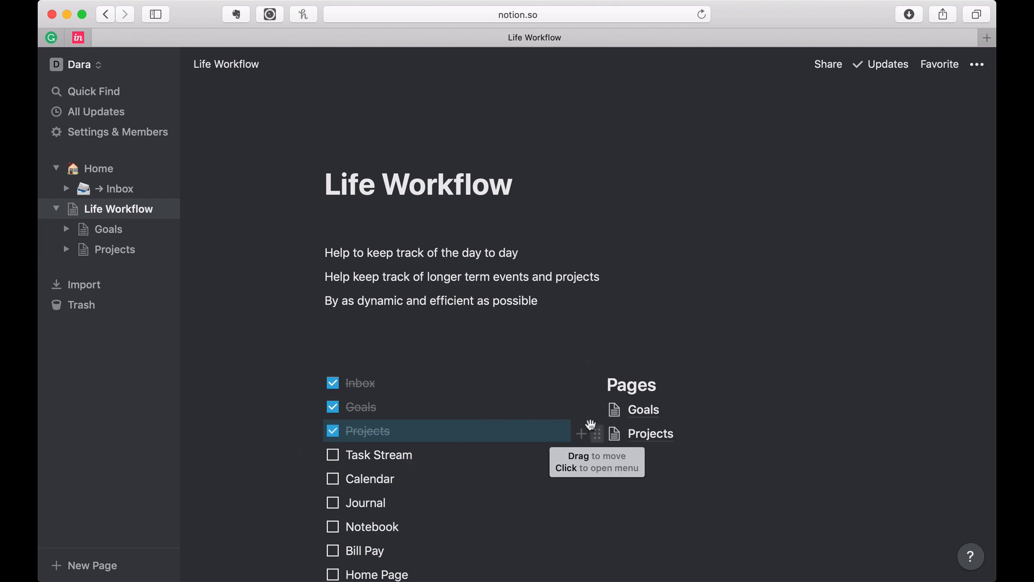